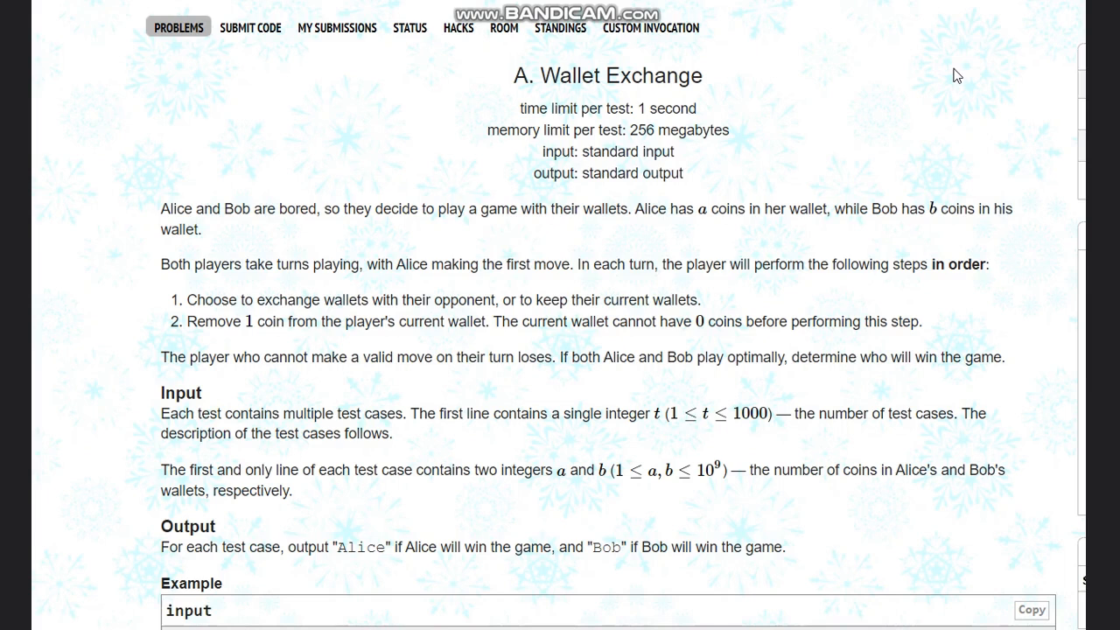
{"action": "mouse_move", "coordinate": [843, 84]}
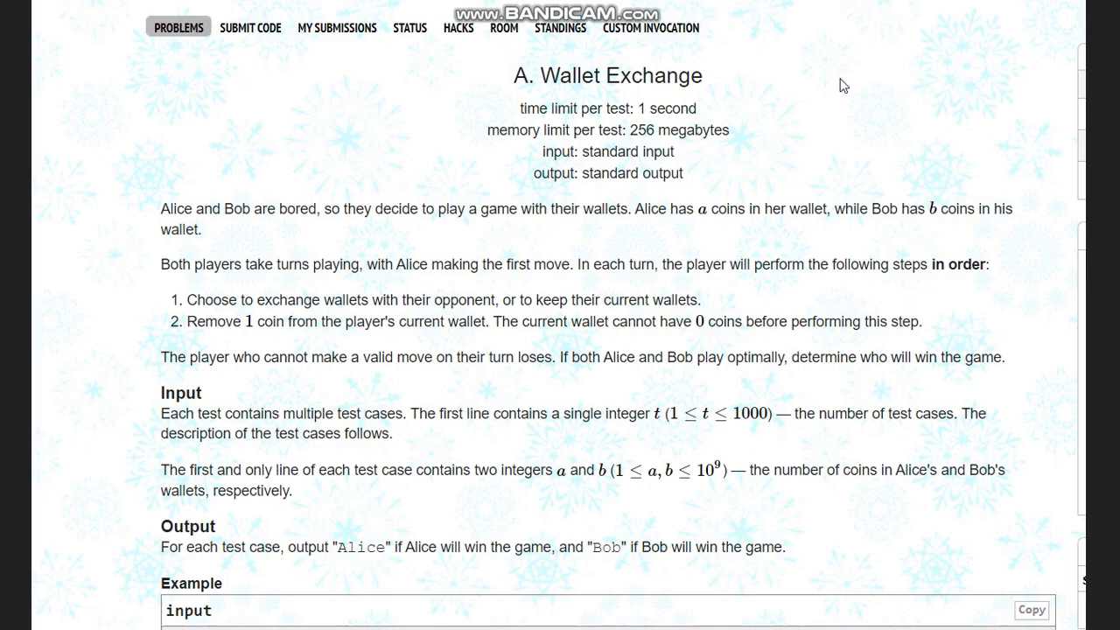
{"action": "mouse_move", "coordinate": [515, 67]}
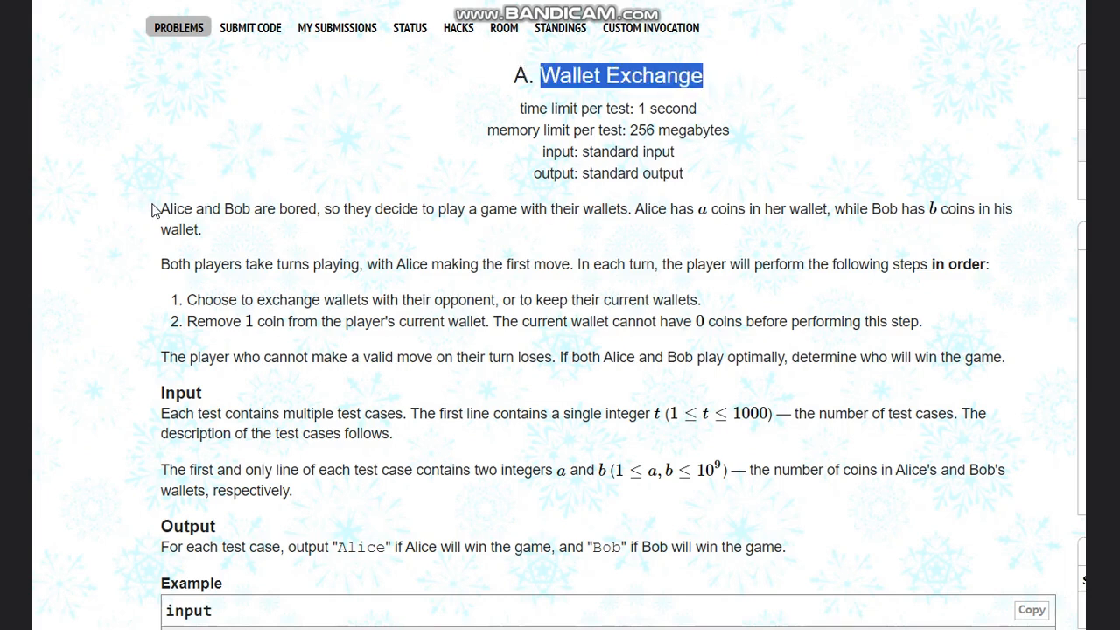
Read through the Wallet Exchange statement, highlighting the turn rules and losing condition
{"action": "left_click_drag", "start_coordinate": [161, 208], "coordinate": [457, 208]}
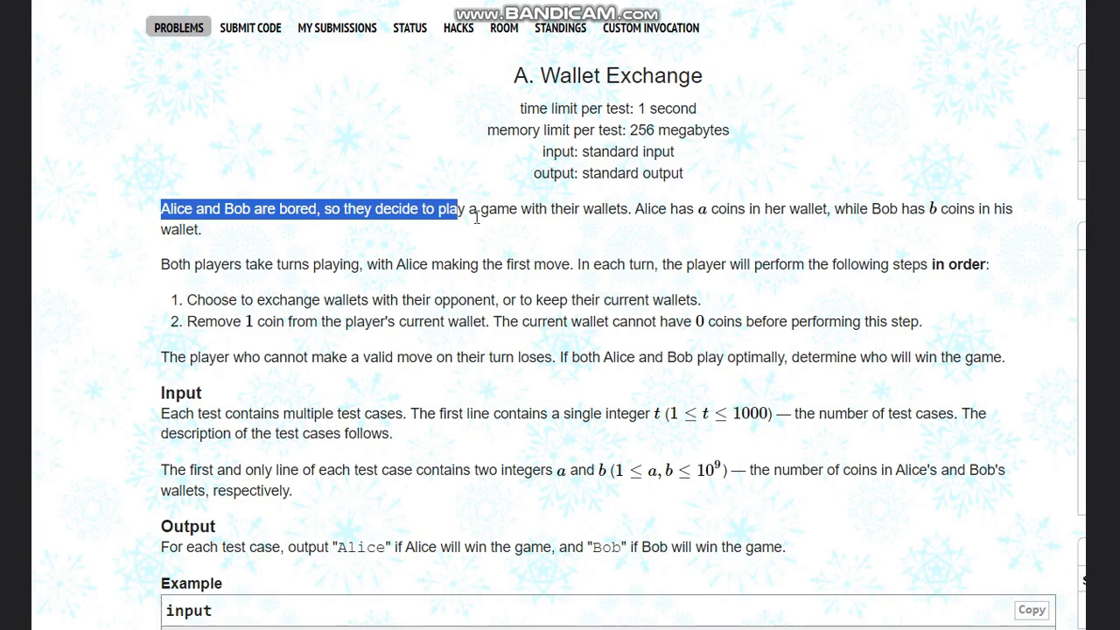
{"action": "left_click_drag", "start_coordinate": [455, 208], "coordinate": [701, 208]}
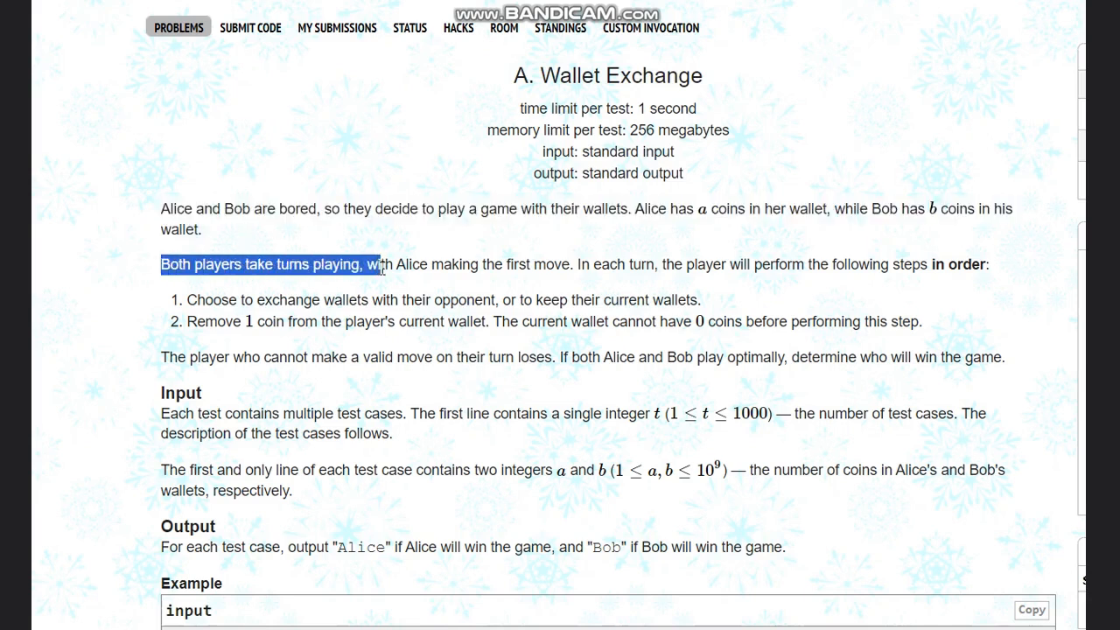
{"action": "left_click_drag", "start_coordinate": [385, 262], "coordinate": [639, 262]}
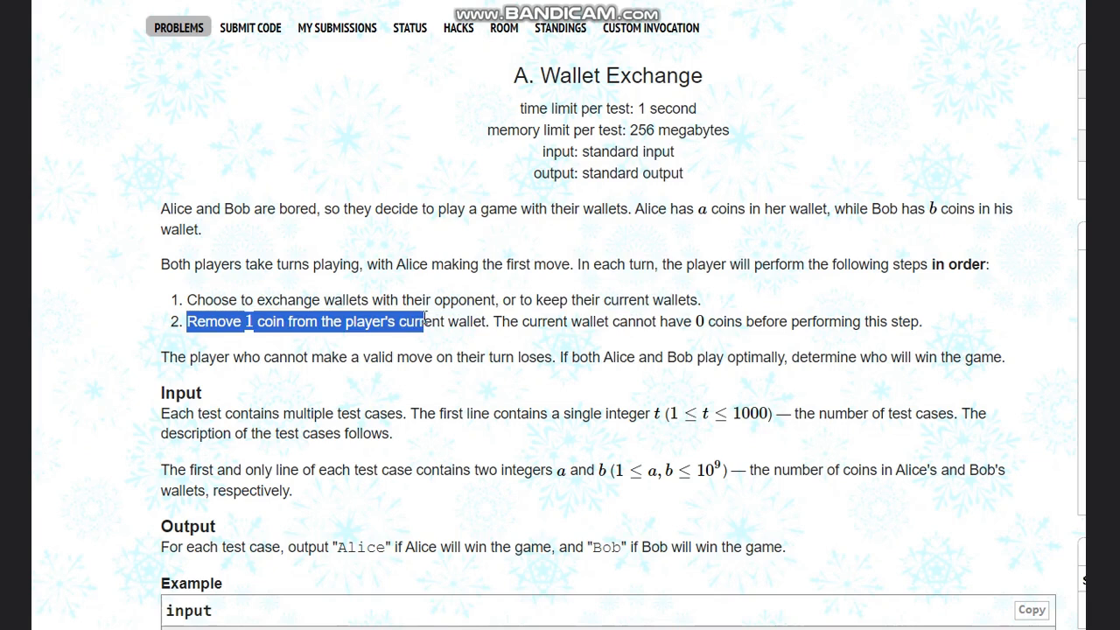
{"action": "left_click_drag", "start_coordinate": [424, 322], "coordinate": [709, 323]}
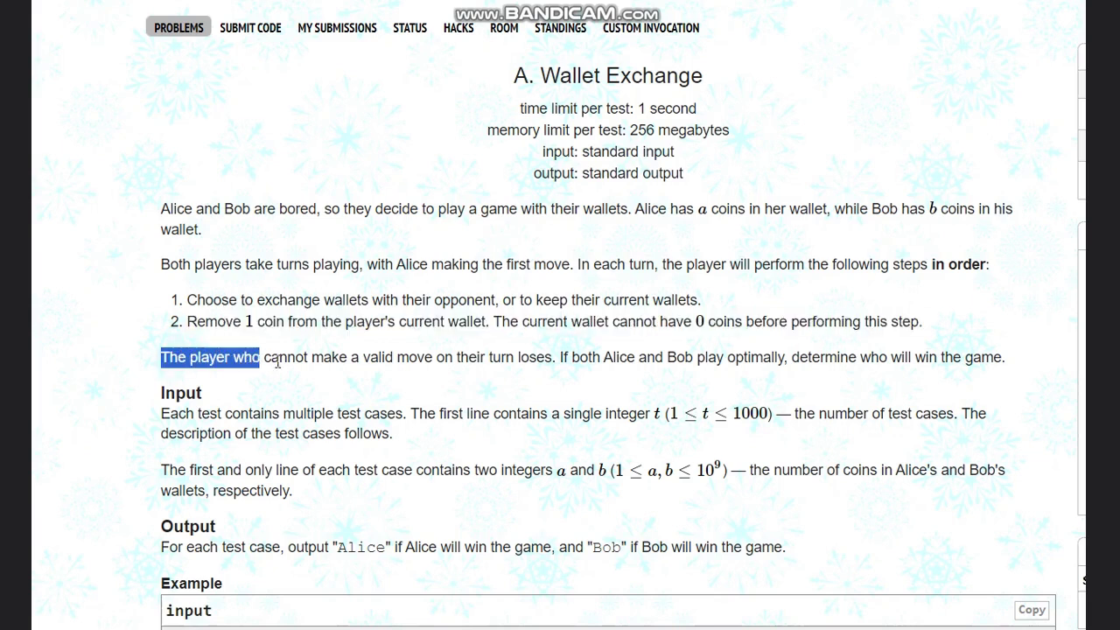
{"action": "left_click_drag", "start_coordinate": [259, 357], "coordinate": [553, 357]}
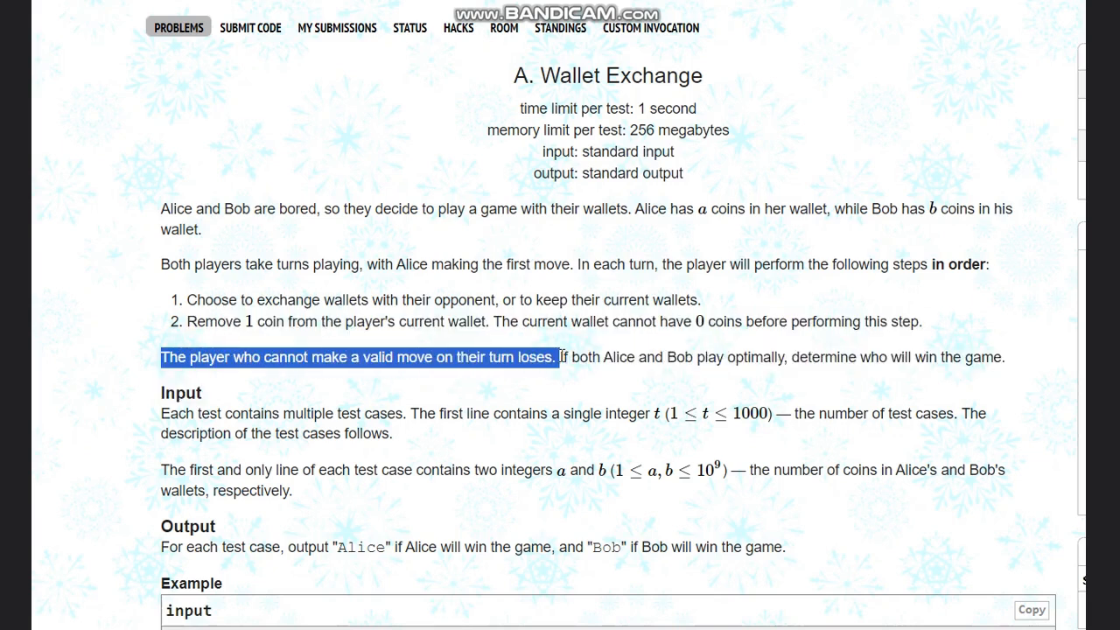
{"action": "left_click_drag", "start_coordinate": [555, 357], "coordinate": [709, 357]}
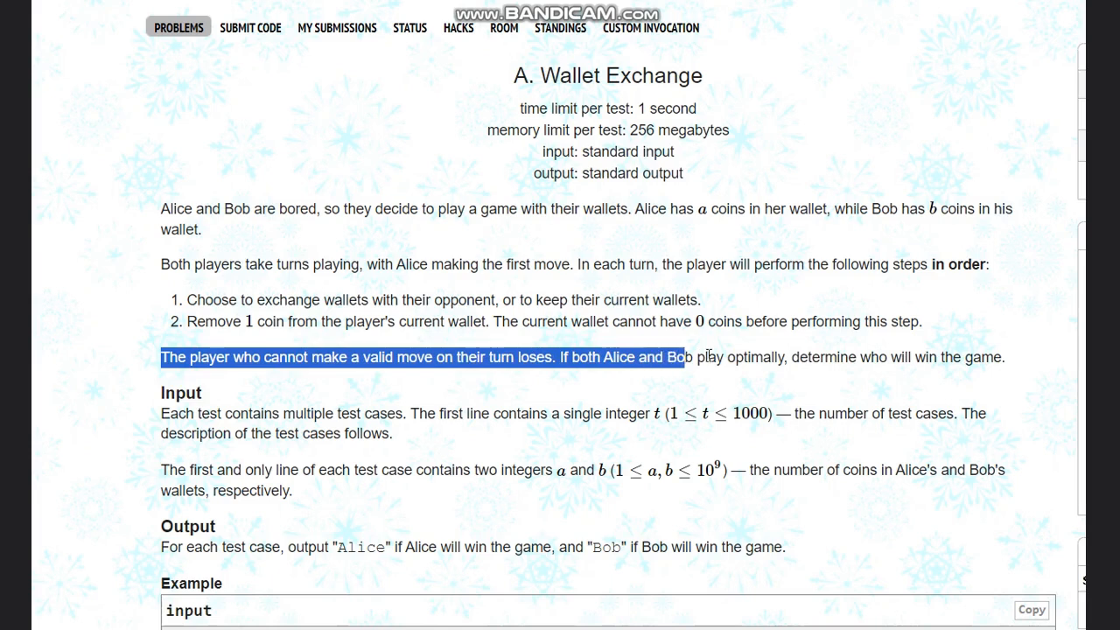
{"action": "left_click_drag", "start_coordinate": [700, 357], "coordinate": [942, 357]}
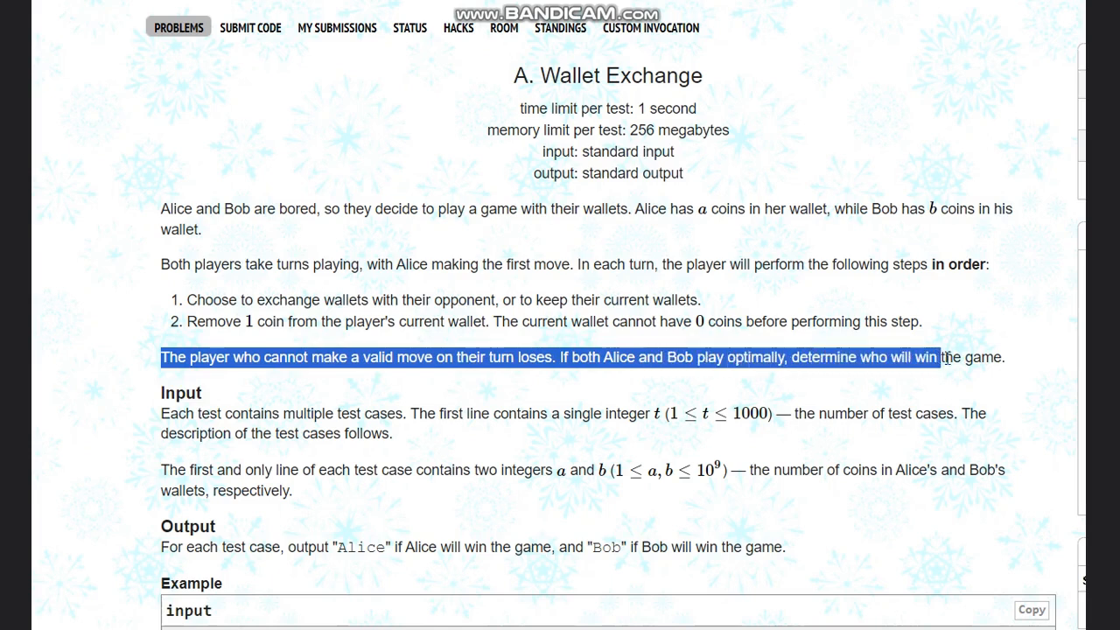
{"action": "left_click", "coordinate": [646, 401]}
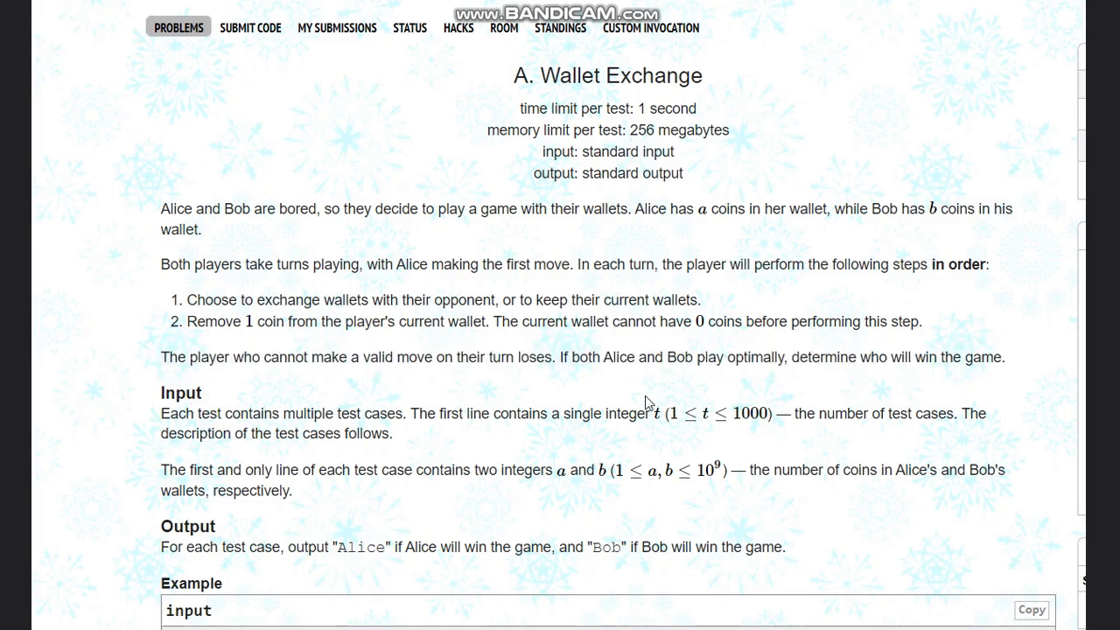
{"action": "mouse_move", "coordinate": [658, 416]}
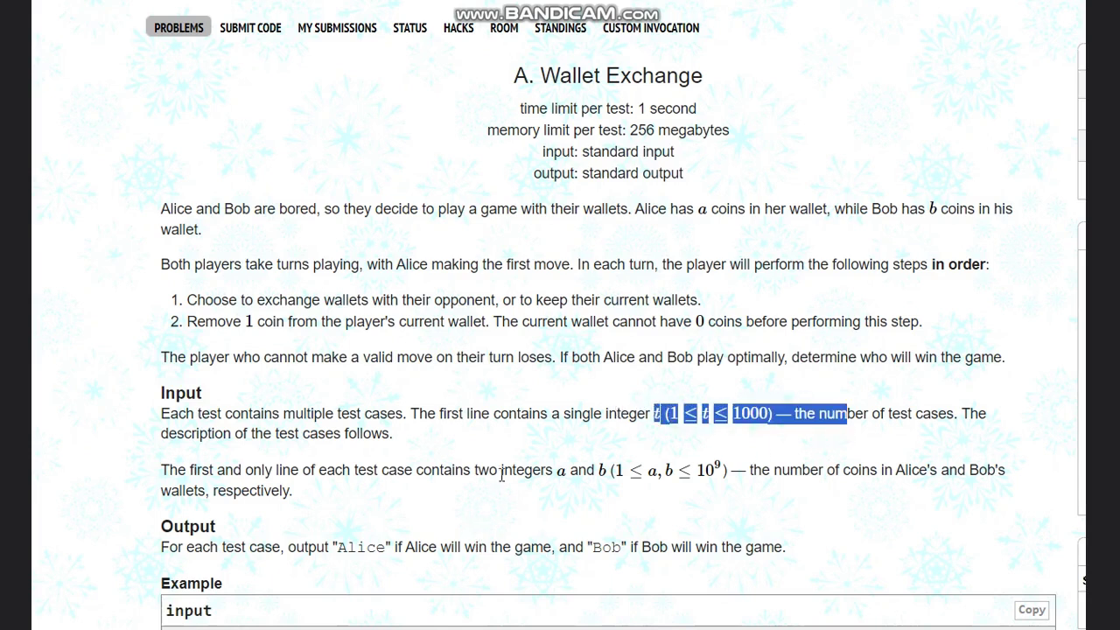
Highlight the input constraints on t, a and b, then the first test case 1 1
{"action": "left_click_drag", "start_coordinate": [559, 469], "coordinate": [603, 469]}
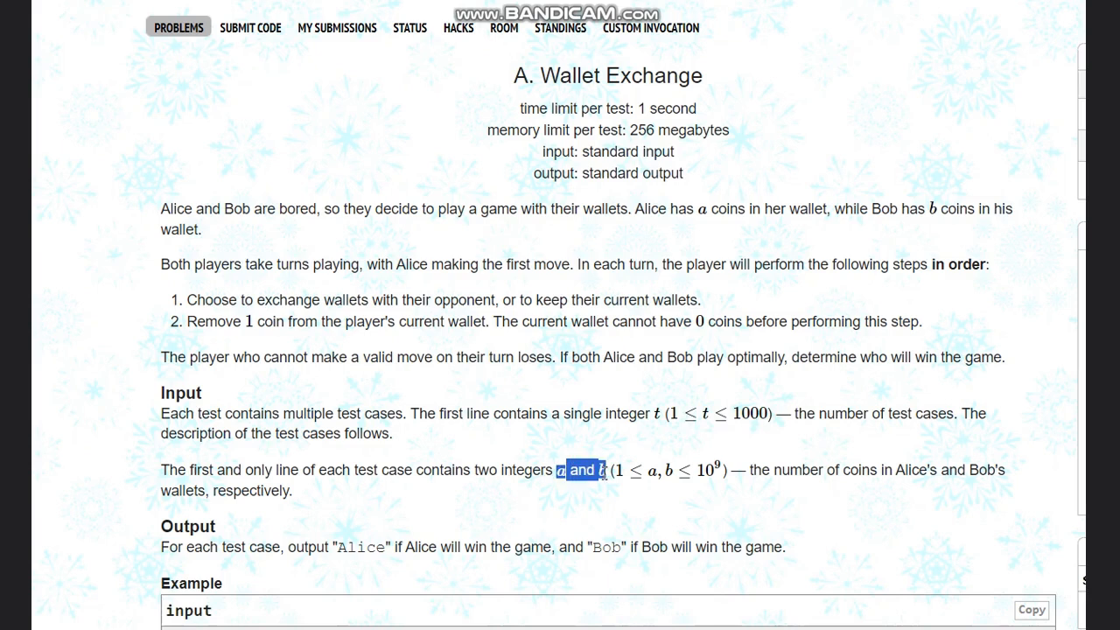
{"action": "double_click", "coordinate": [763, 470]}
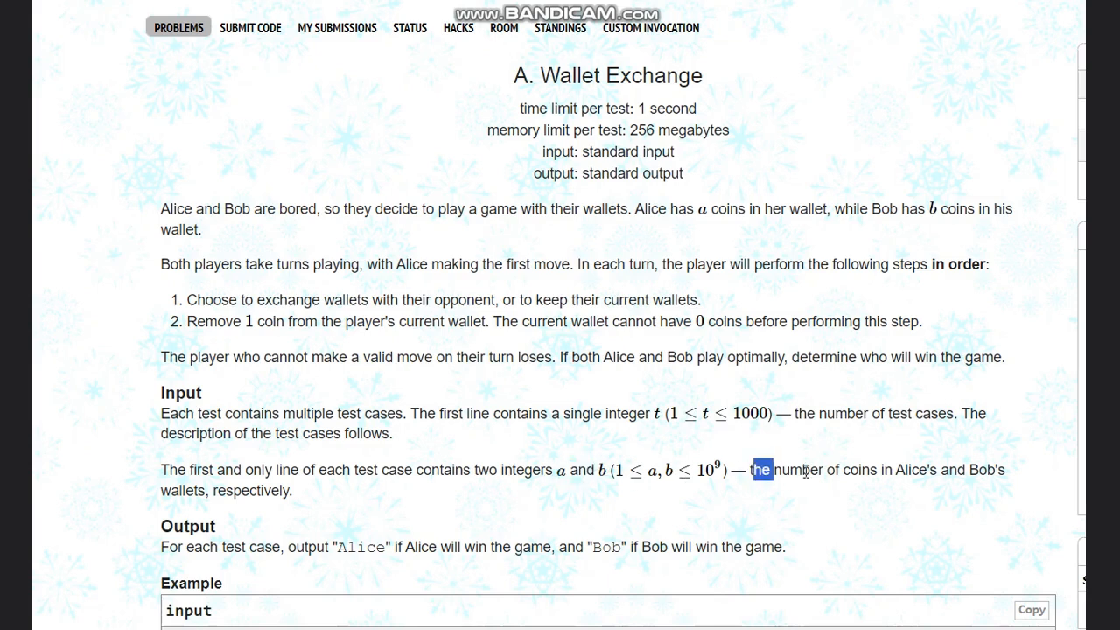
{"action": "left_click_drag", "start_coordinate": [752, 469], "coordinate": [931, 469]}
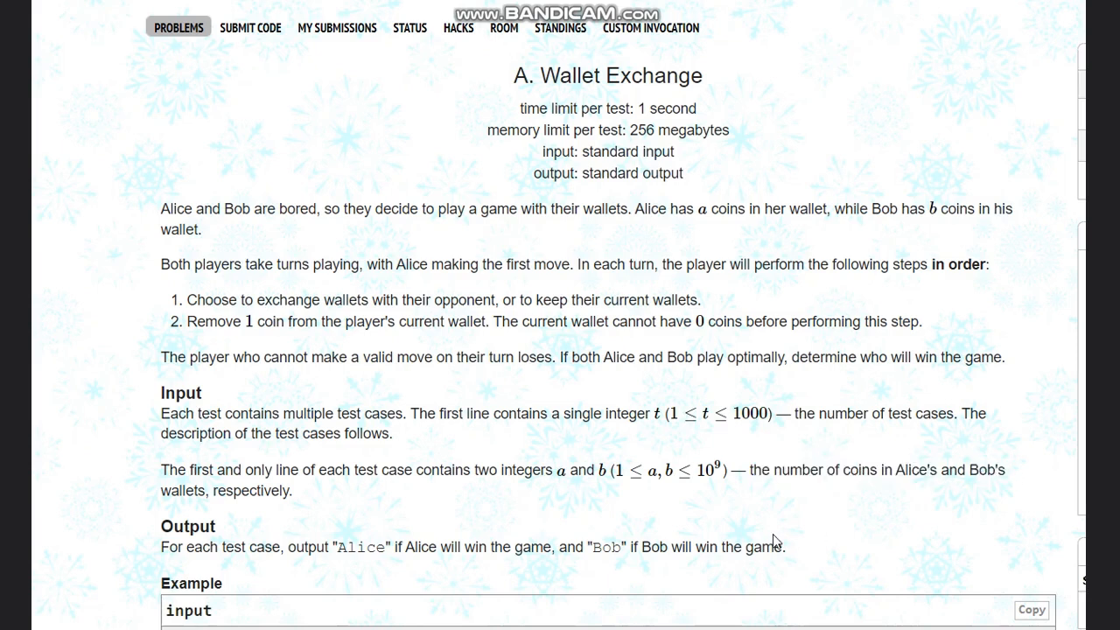
{"action": "scroll", "scroll_direction": "down", "scroll_amount": 3}
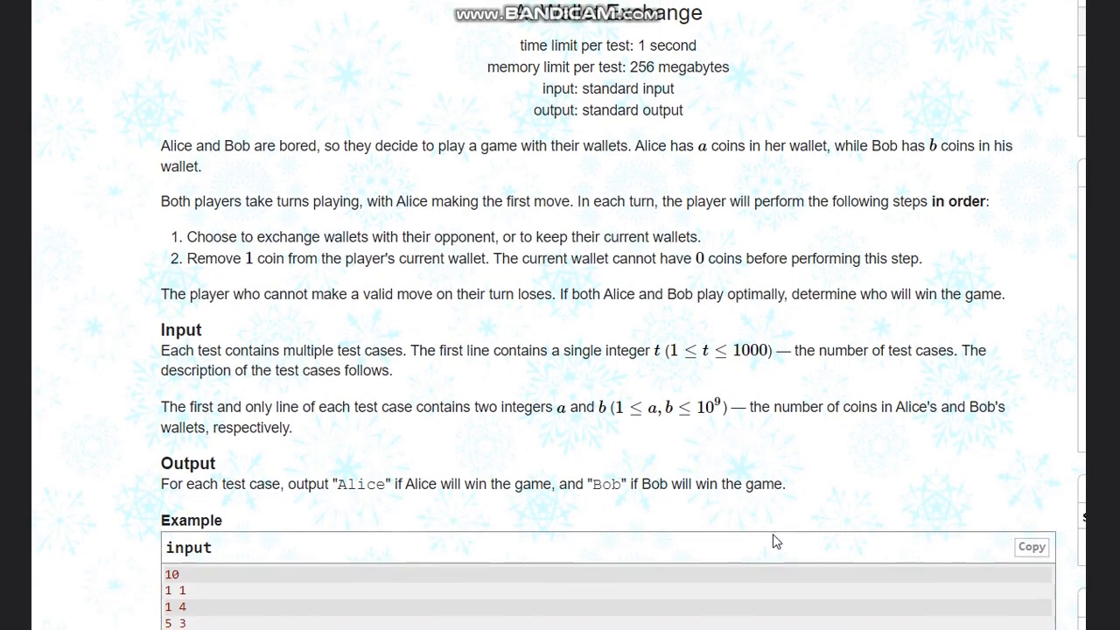
{"action": "mouse_move", "coordinate": [348, 483]}
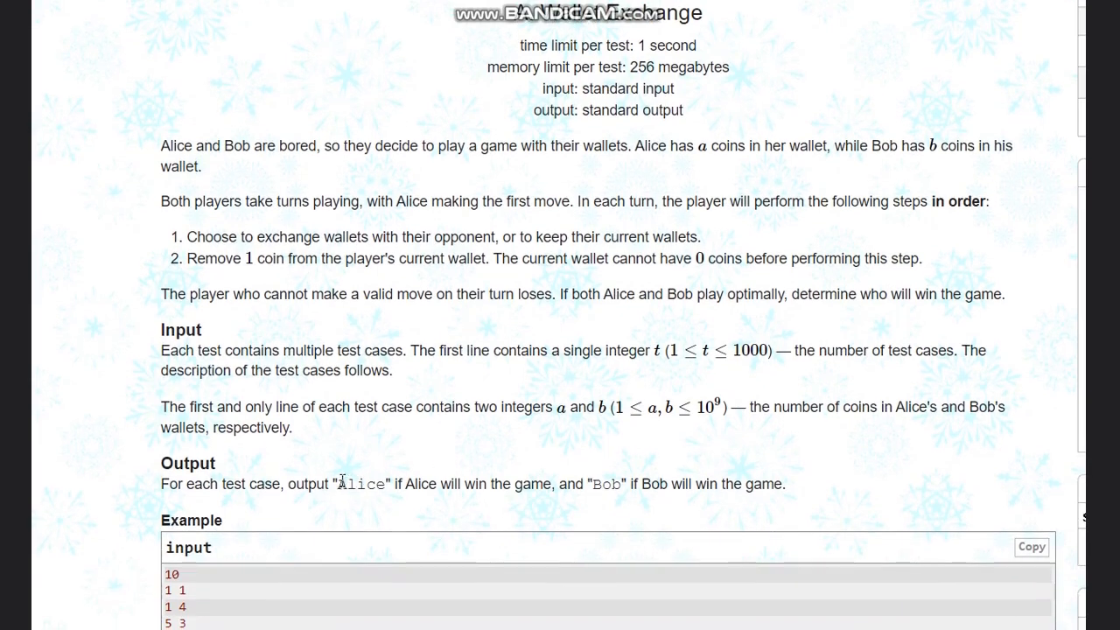
{"action": "left_click_drag", "start_coordinate": [338, 483], "coordinate": [786, 483]}
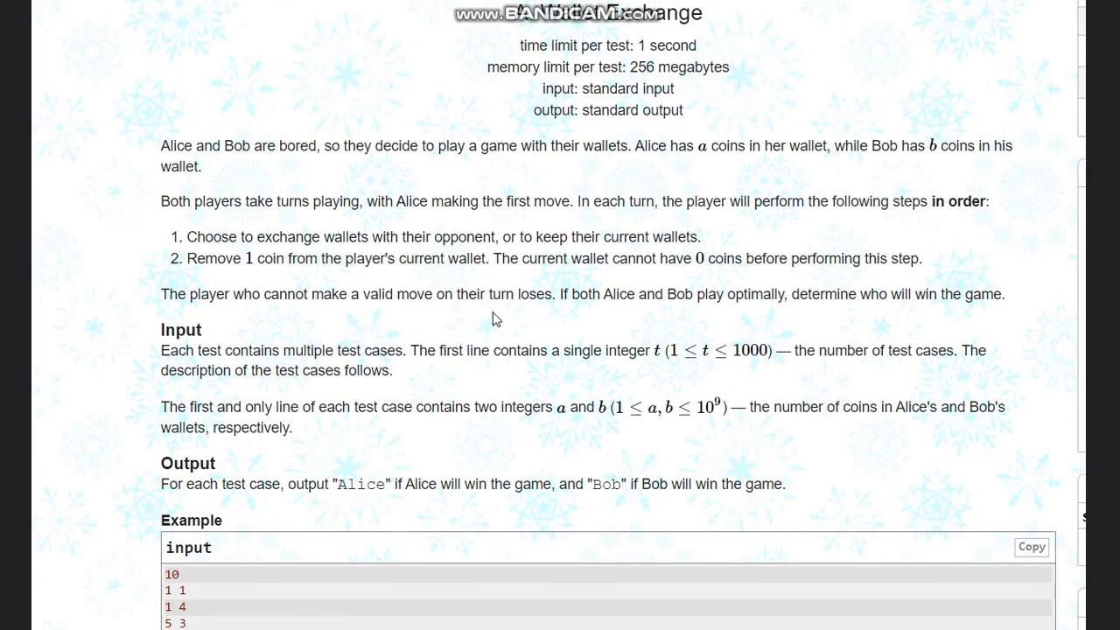
{"action": "scroll", "scroll_direction": "down", "scroll_amount": 3}
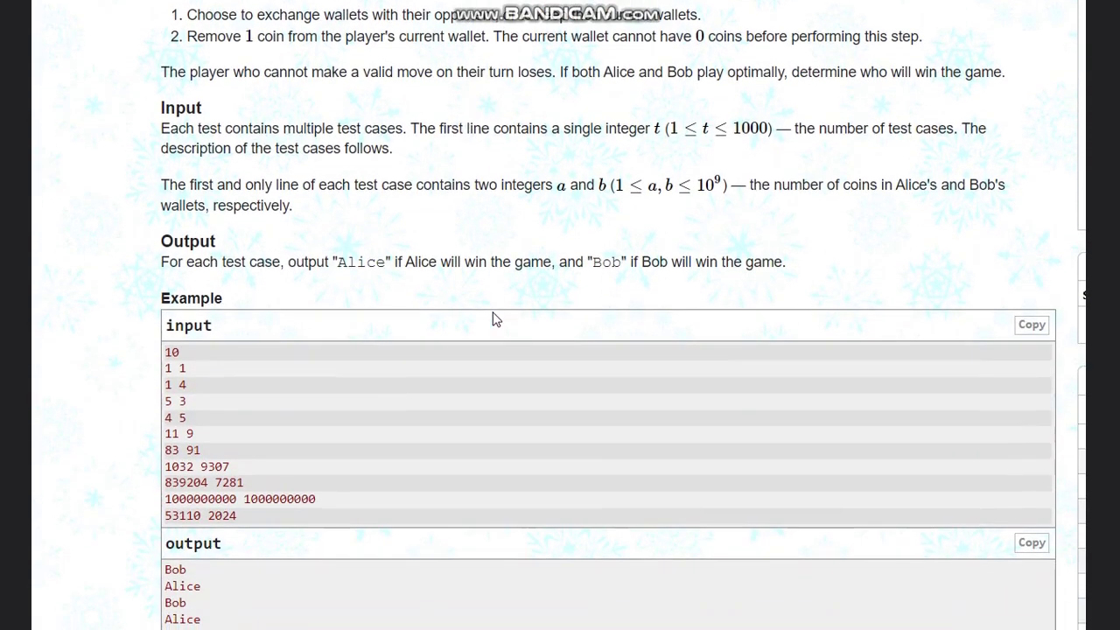
{"action": "scroll", "scroll_direction": "down", "scroll_amount": 3}
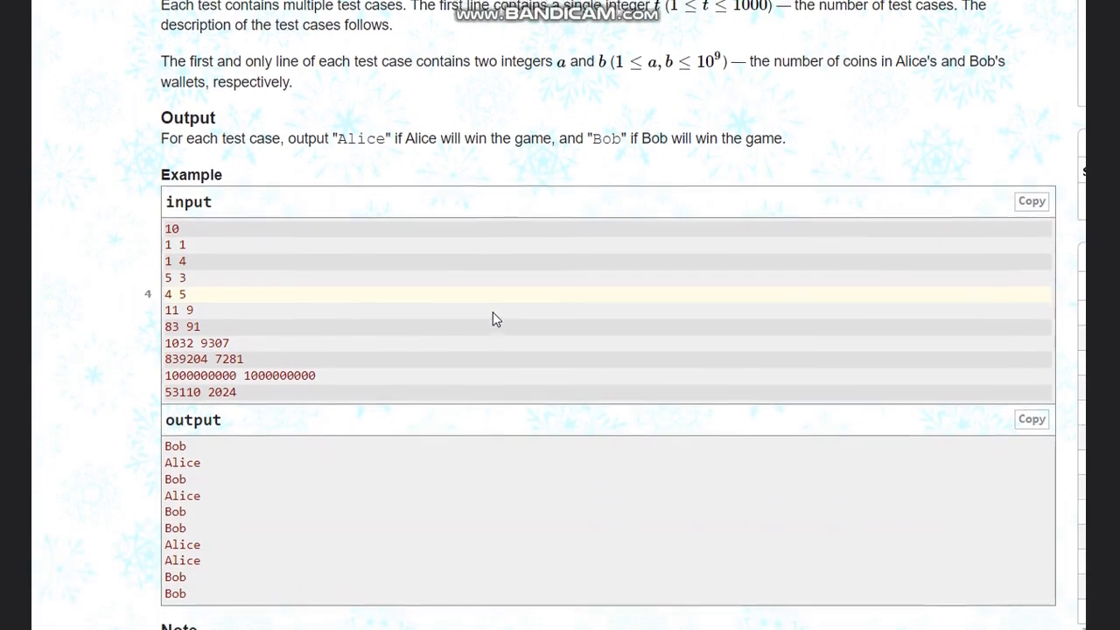
{"action": "scroll", "scroll_direction": "down", "scroll_amount": 3}
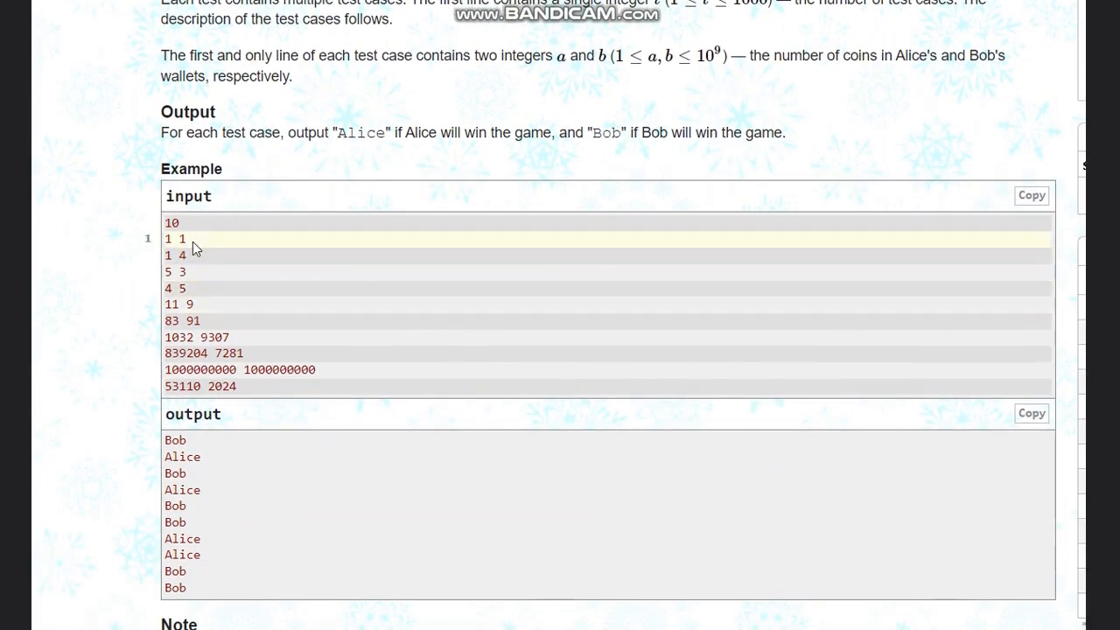
{"action": "double_click", "coordinate": [168, 238]}
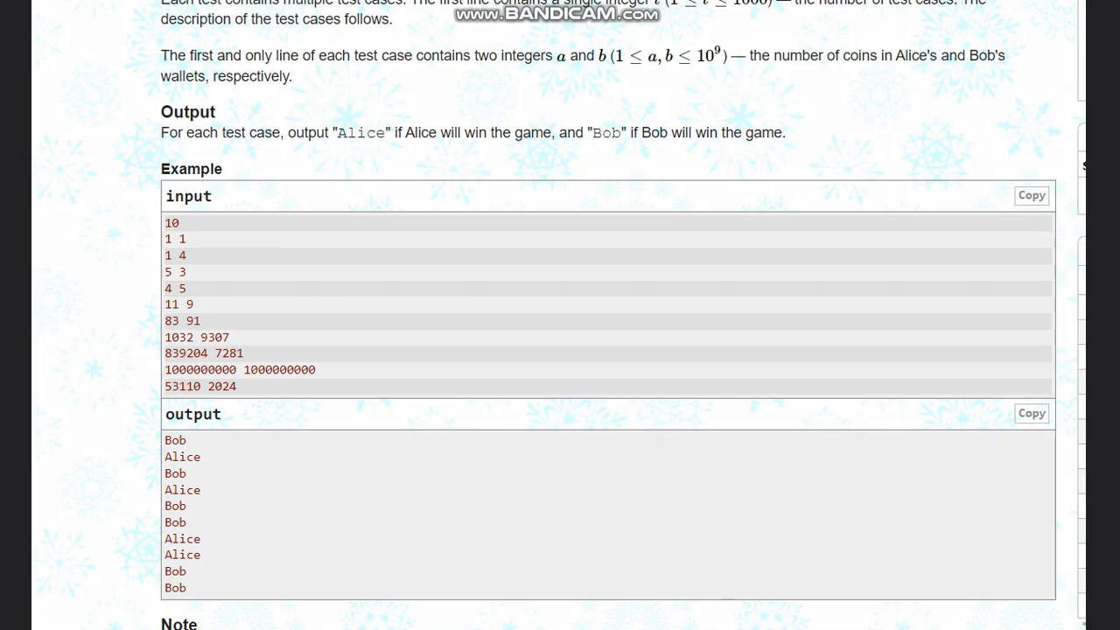
{"action": "mouse_move", "coordinate": [803, 132]}
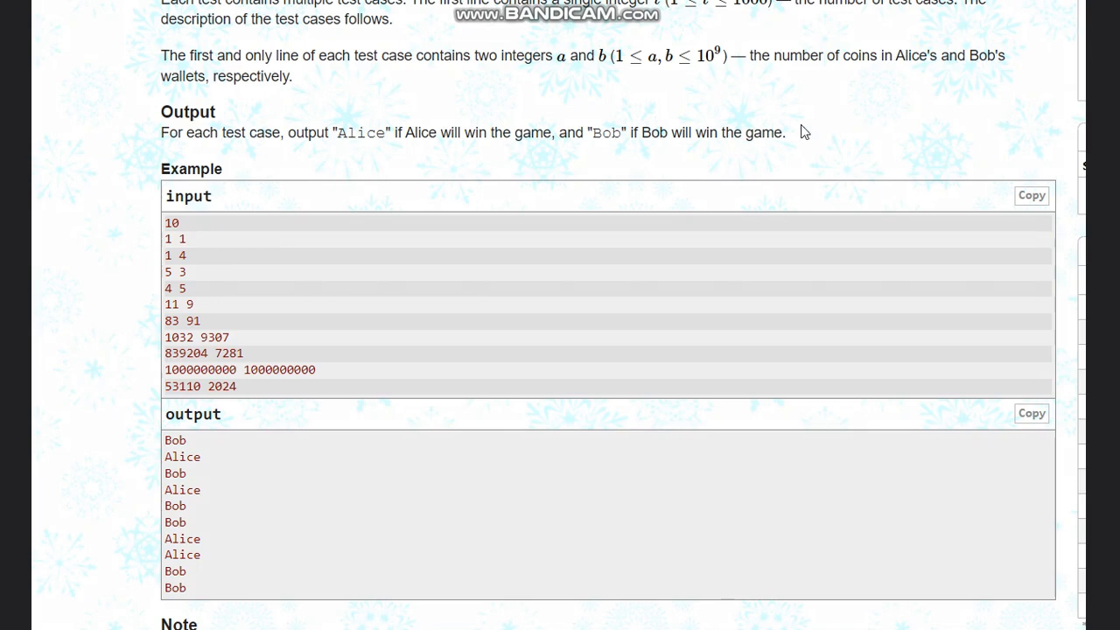
Note the 1 1 case ends at 0 0 and write the 1 4 test case in red above the output
{"action": "scroll", "scroll_direction": "up", "scroll_amount": 3}
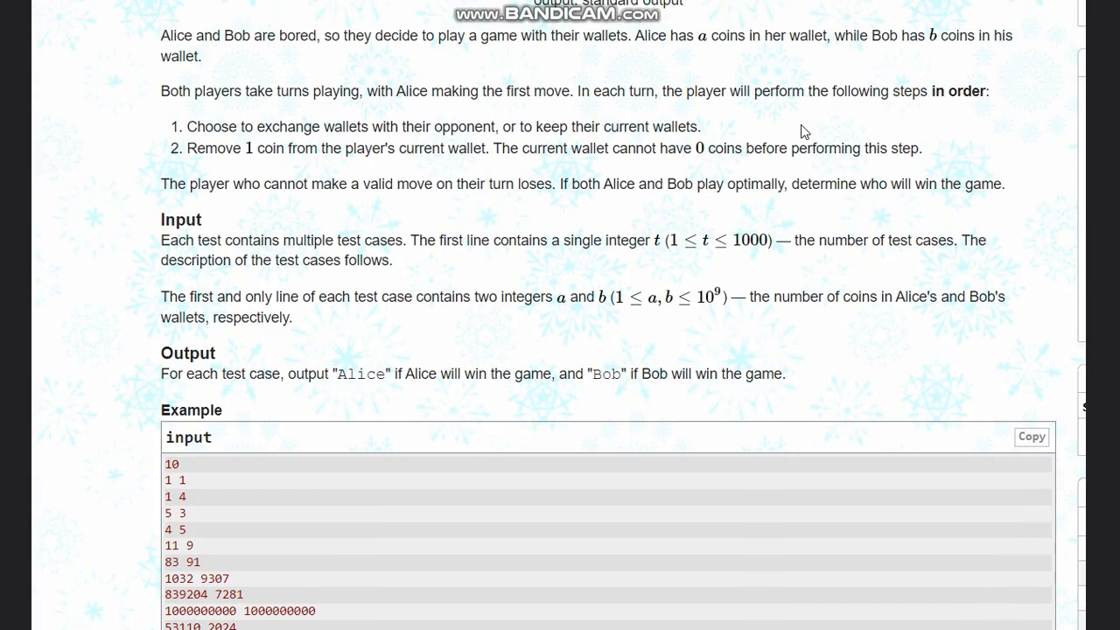
{"action": "scroll", "scroll_direction": "down", "scroll_amount": 3}
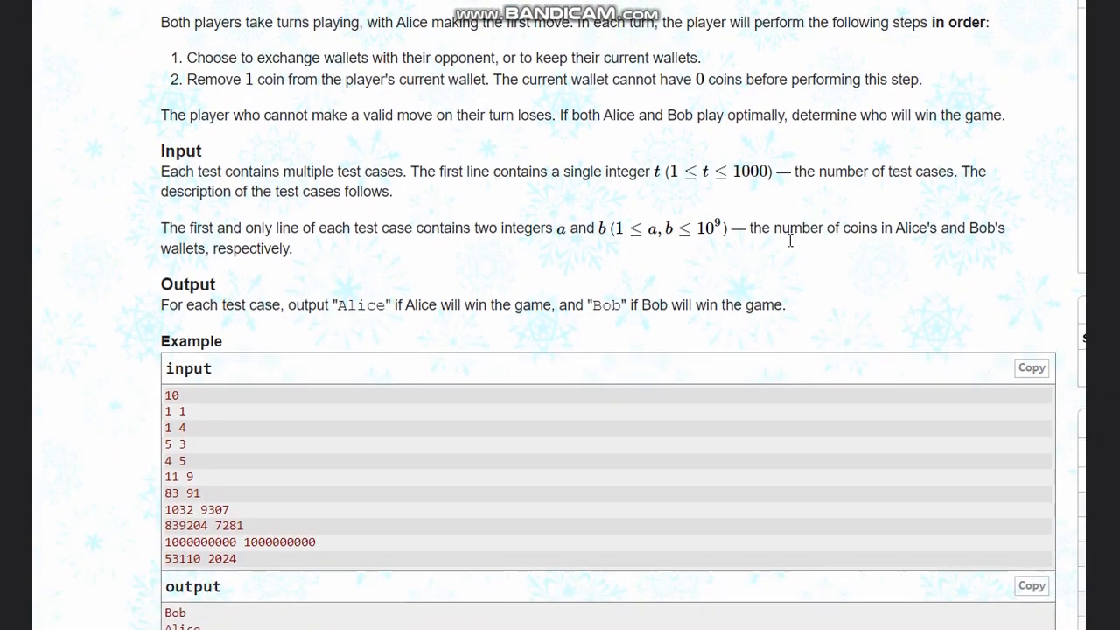
{"action": "scroll", "scroll_direction": "down", "scroll_amount": 3}
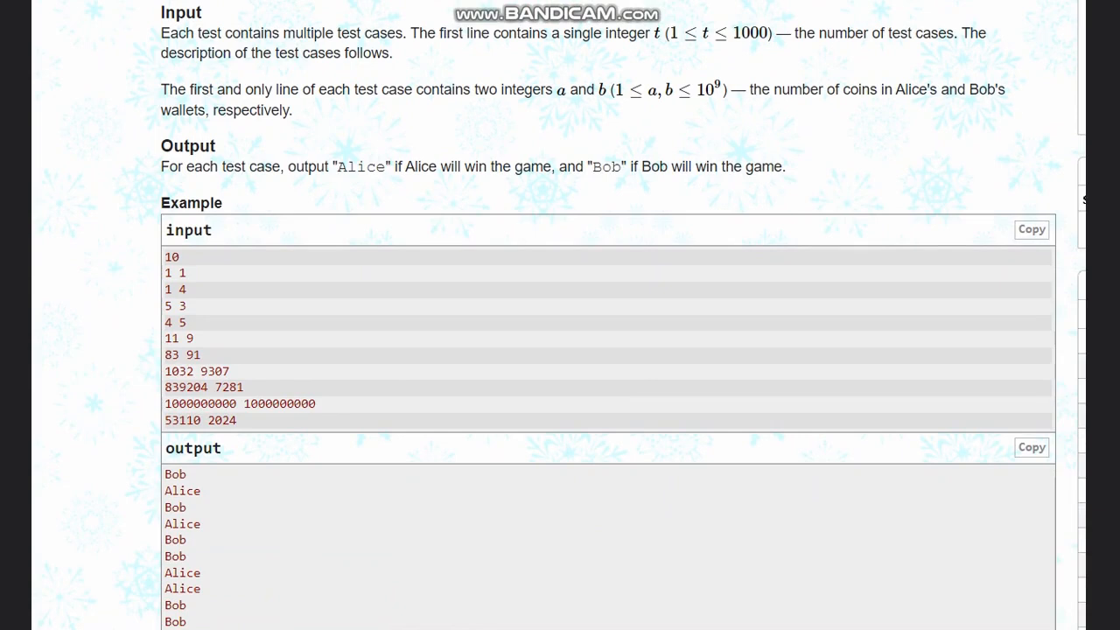
{"action": "mouse_move", "coordinate": [1053, 8]}
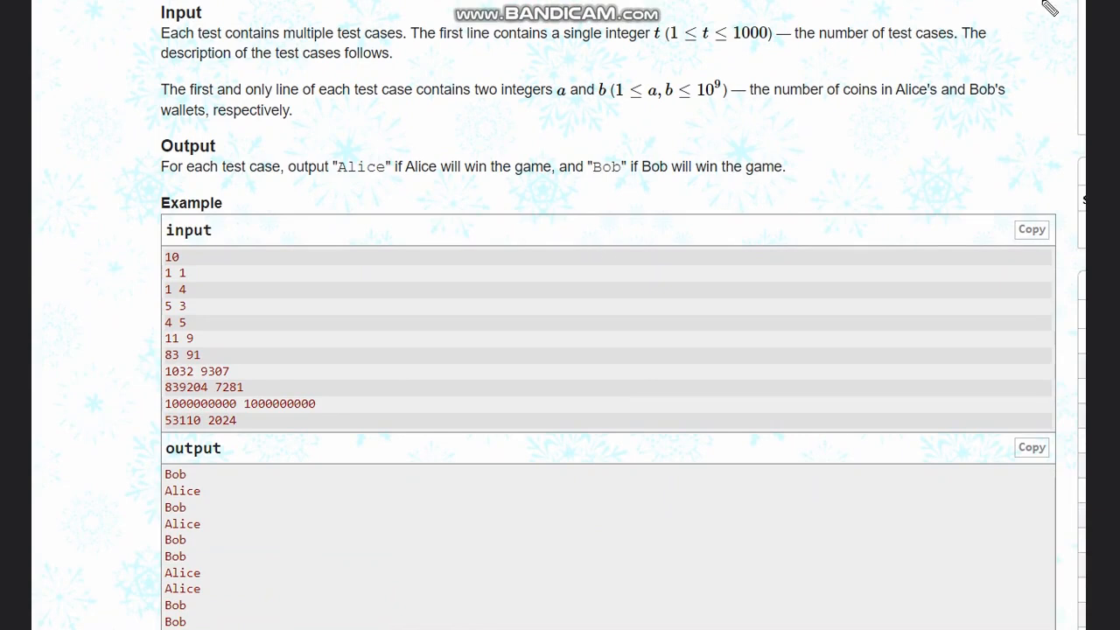
{"action": "scroll", "scroll_direction": "down", "scroll_amount": 3}
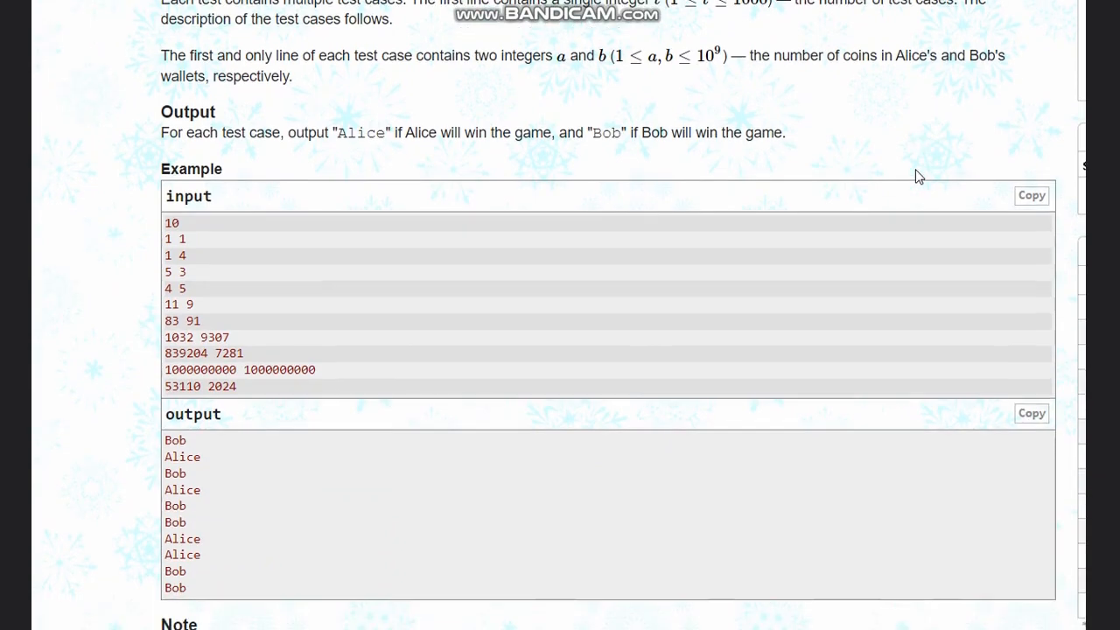
{"action": "scroll", "scroll_direction": "down", "scroll_amount": 3}
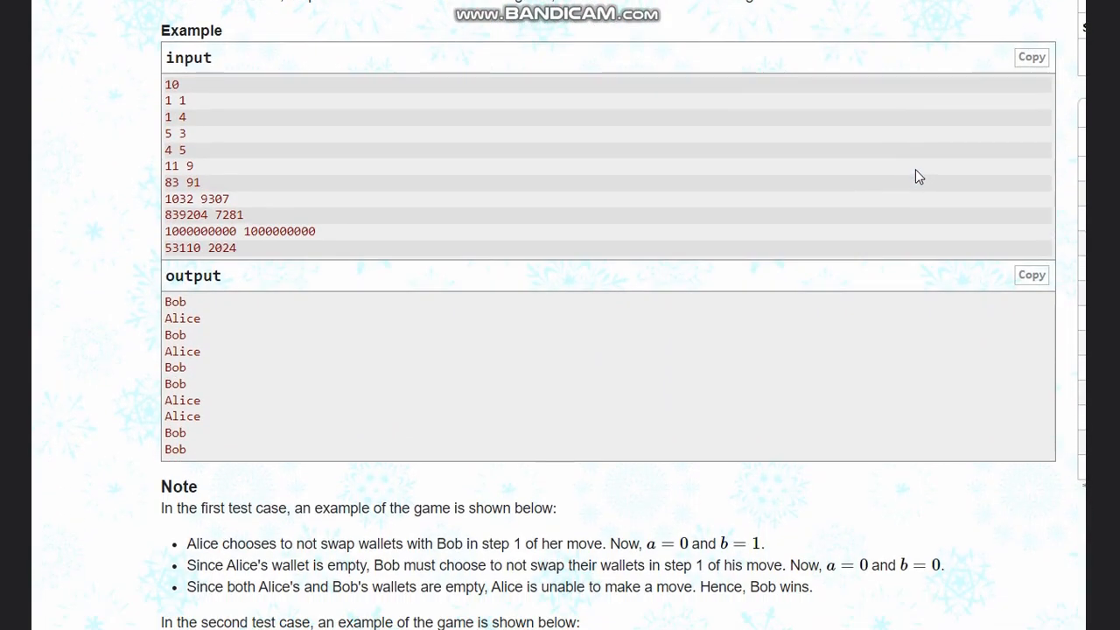
{"action": "mouse_move", "coordinate": [522, 126]}
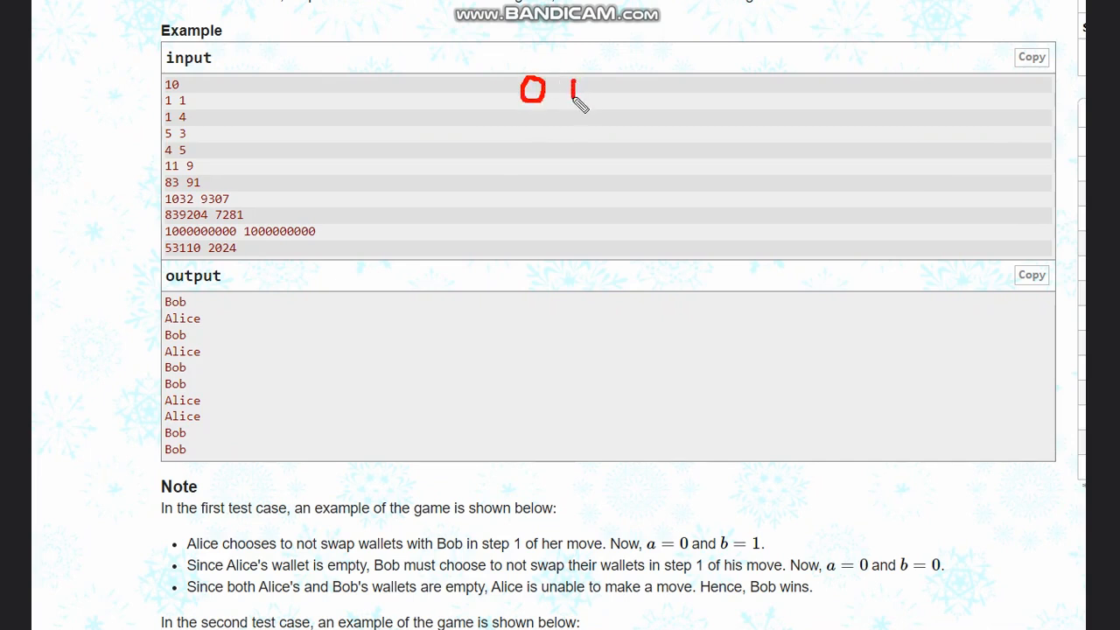
{"action": "mouse_move", "coordinate": [566, 112]}
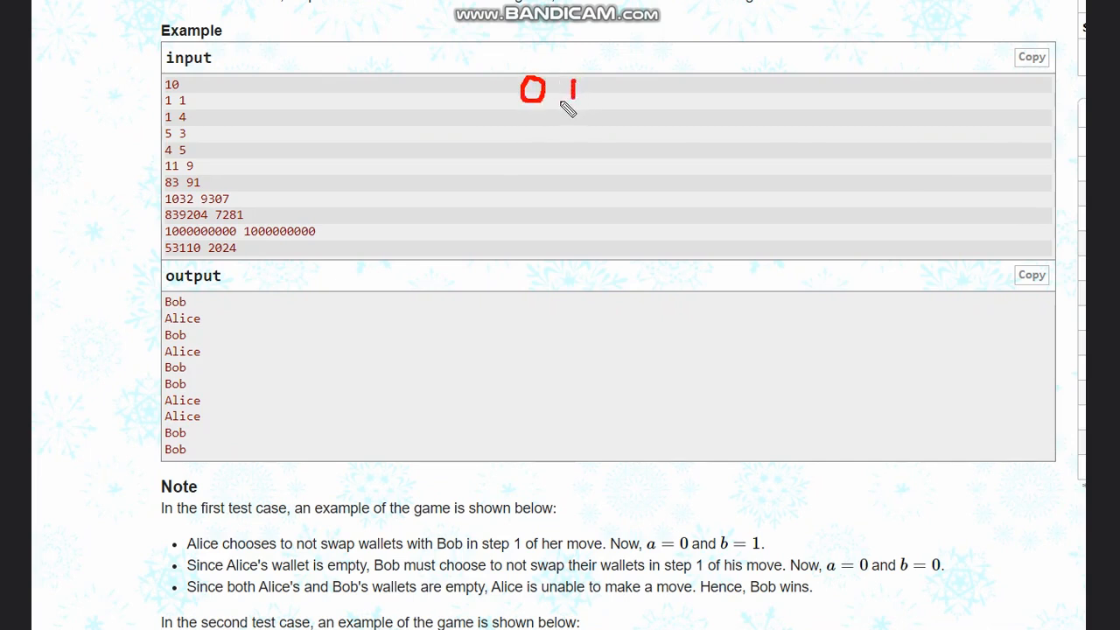
{"action": "mouse_move", "coordinate": [532, 123]}
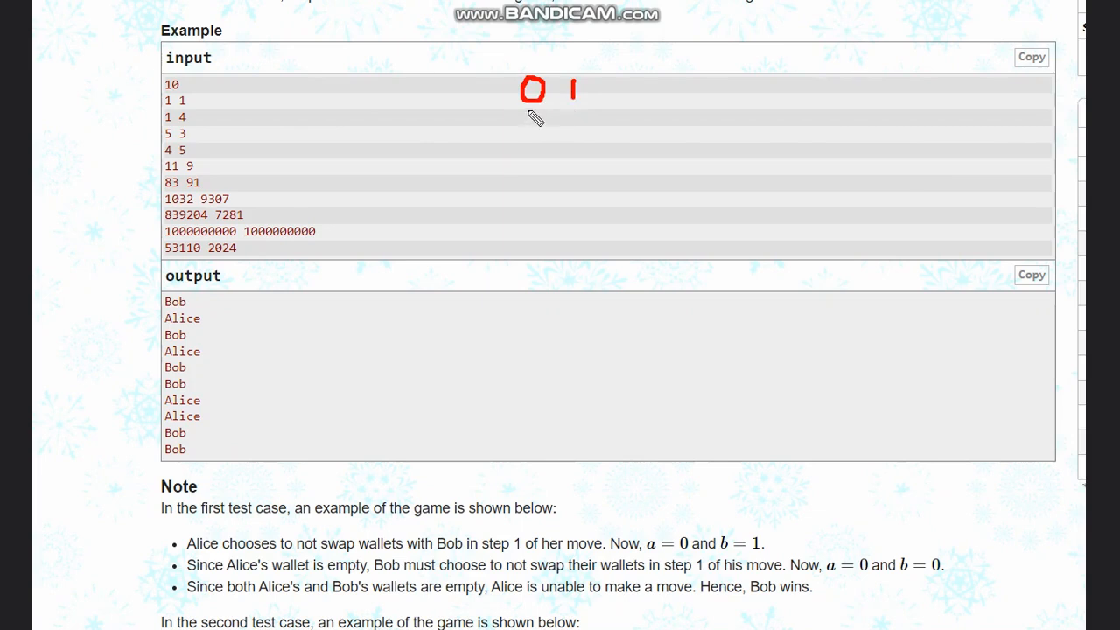
{"action": "mouse_move", "coordinate": [560, 115]}
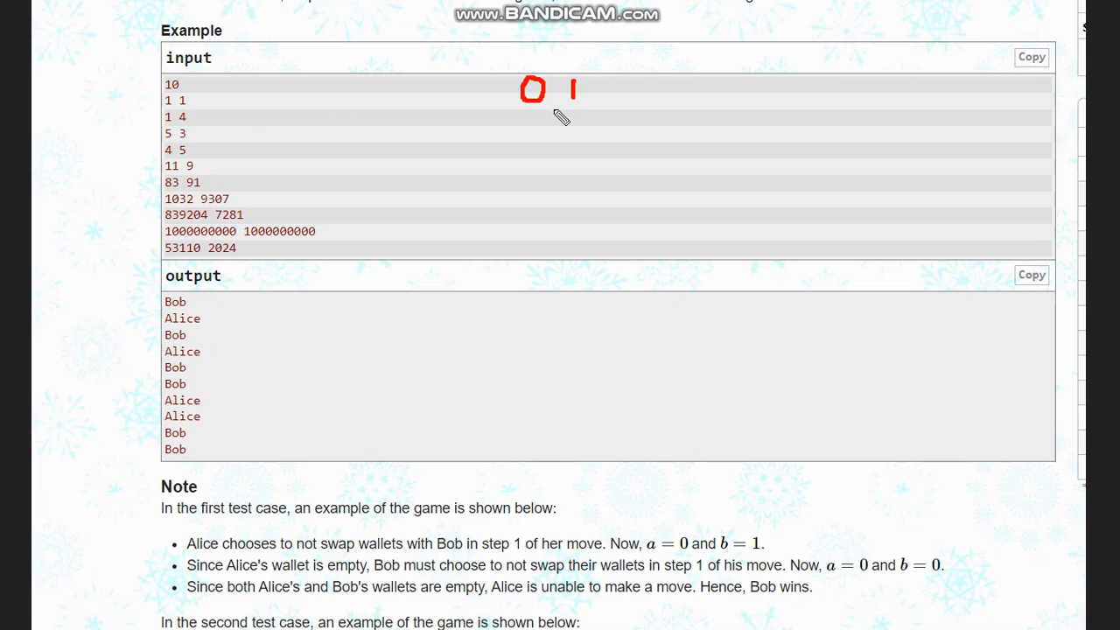
{"action": "mouse_move", "coordinate": [528, 136]}
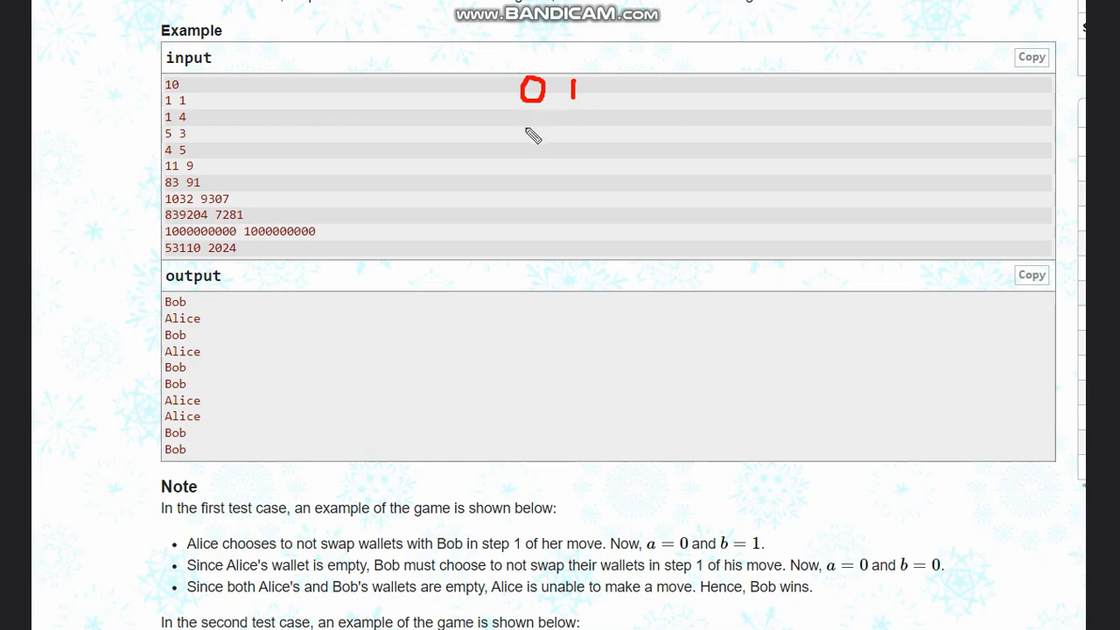
{"action": "mouse_move", "coordinate": [541, 126]}
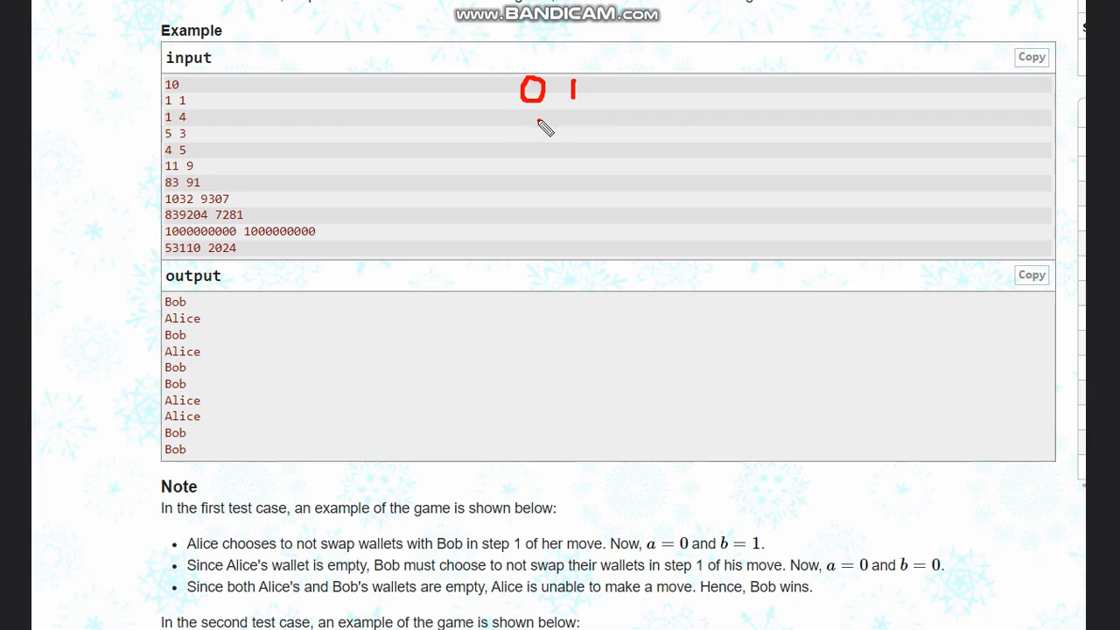
{"action": "left_click_drag", "start_coordinate": [525, 126], "coordinate": [543, 140]}
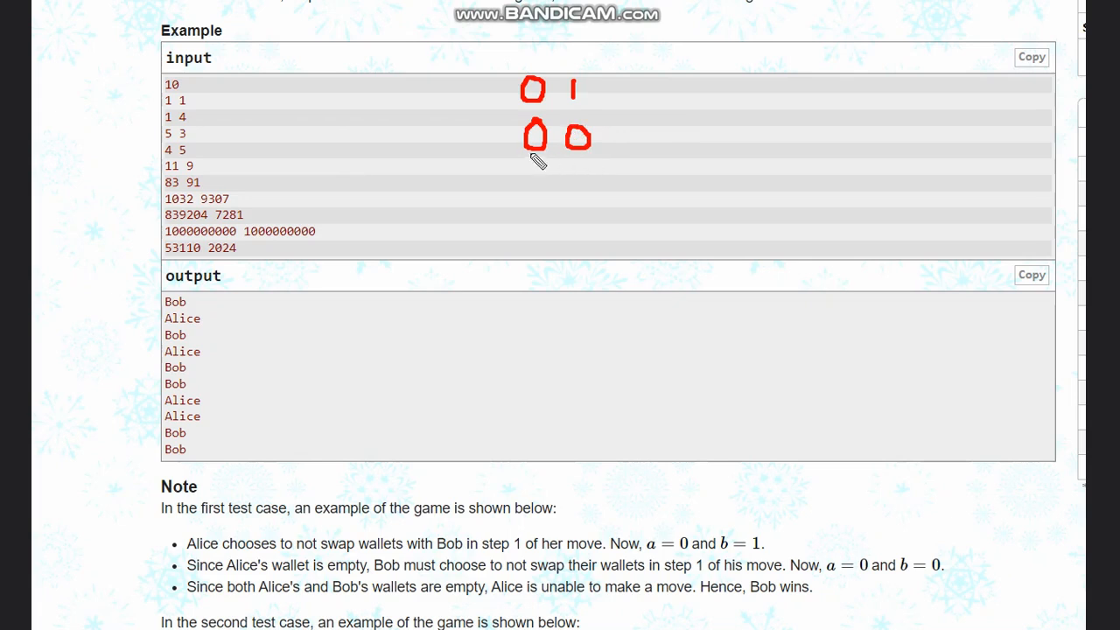
{"action": "mouse_move", "coordinate": [565, 163]}
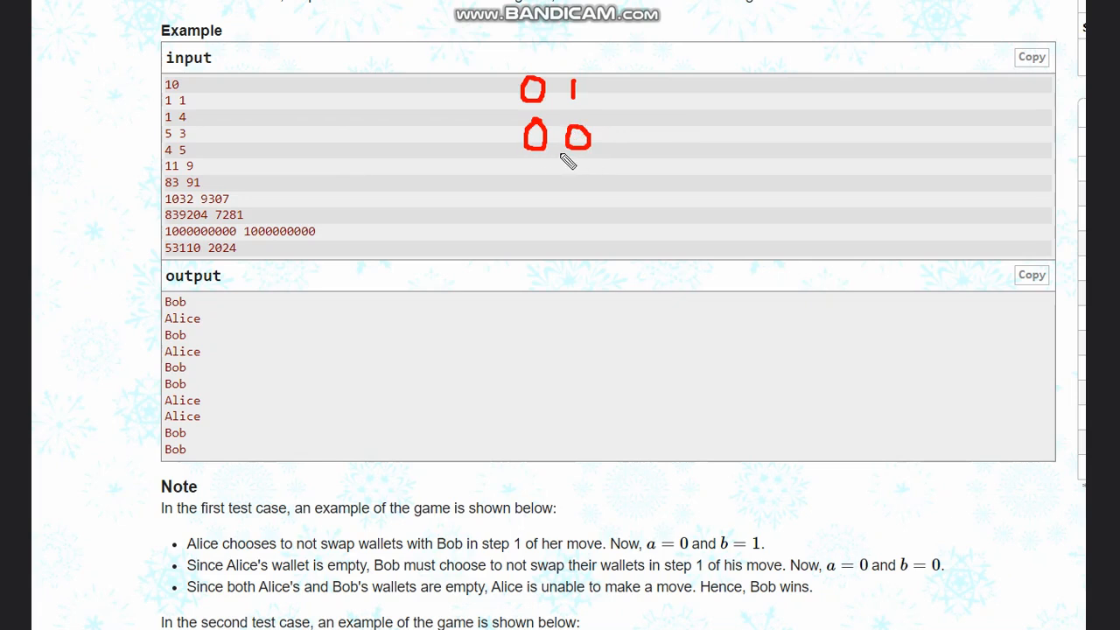
{"action": "mouse_move", "coordinate": [539, 161]}
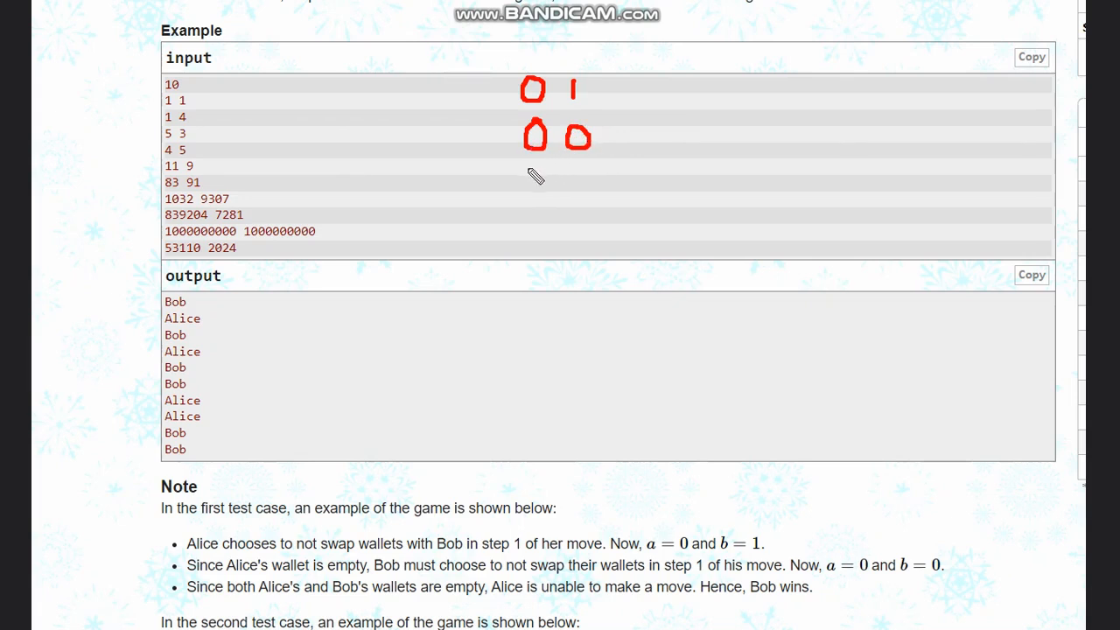
{"action": "mouse_move", "coordinate": [194, 310]}
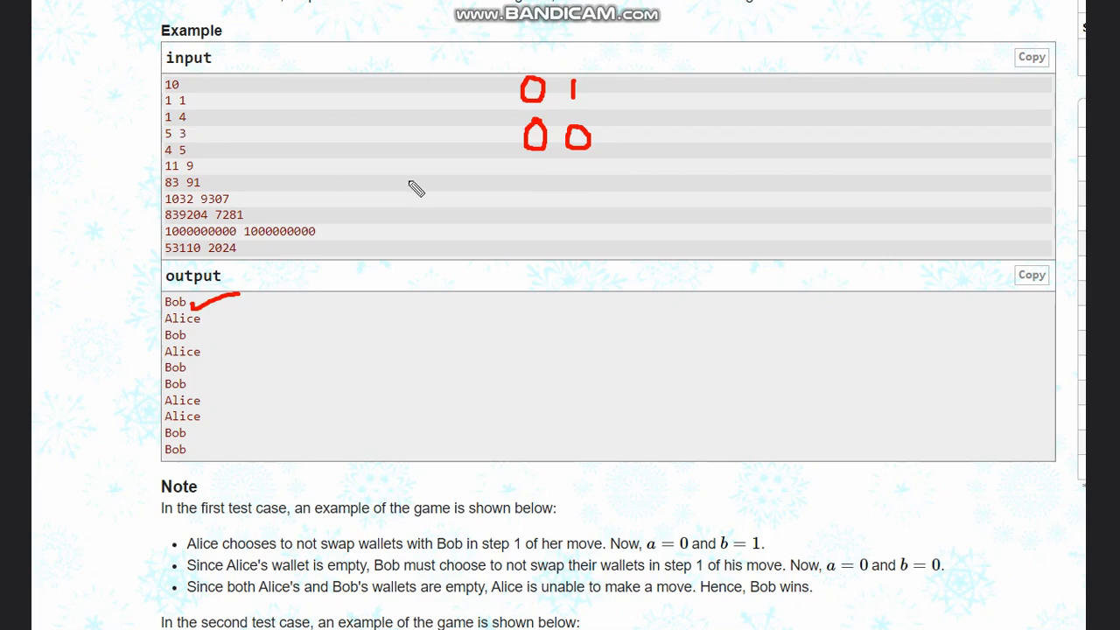
{"action": "left_click_drag", "start_coordinate": [508, 231], "coordinate": [511, 262]}
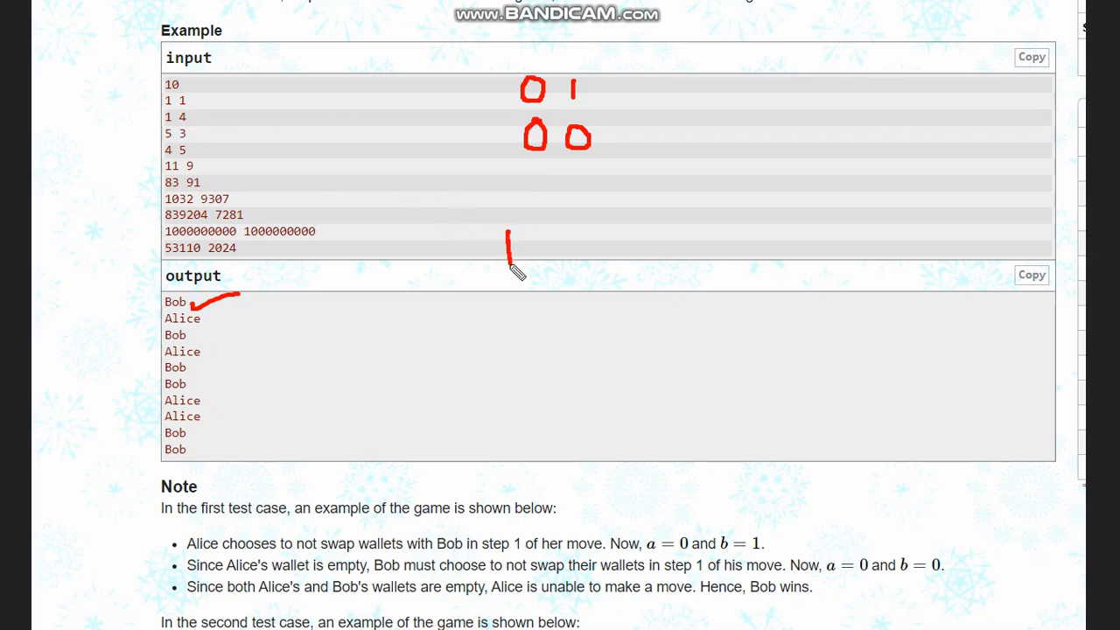
{"action": "left_click_drag", "start_coordinate": [578, 236], "coordinate": [599, 249]}
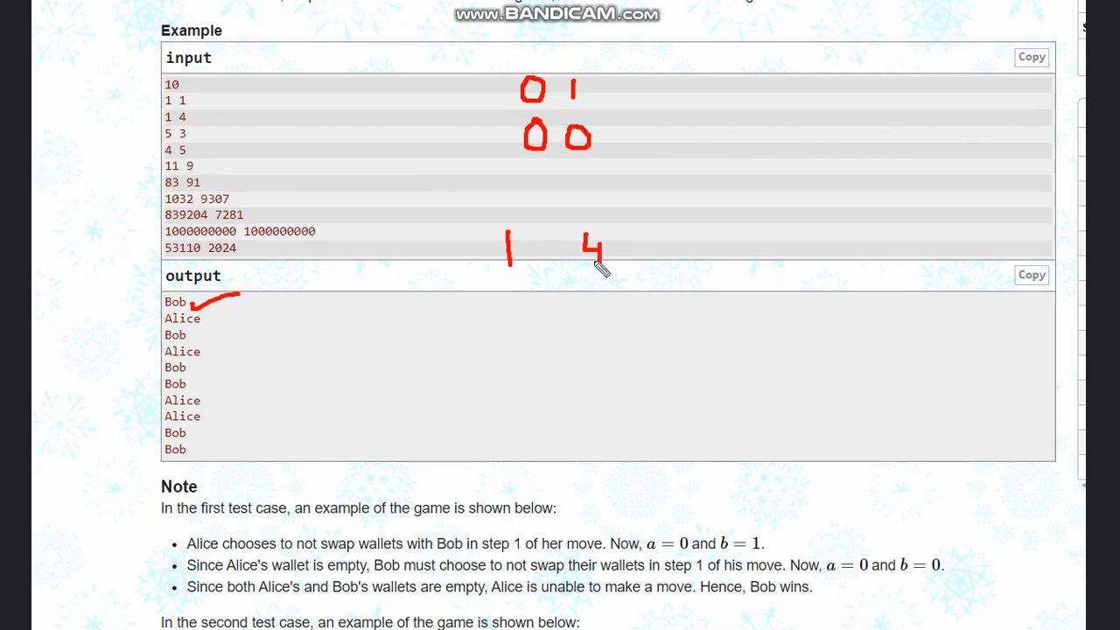
{"action": "mouse_move", "coordinate": [599, 266]}
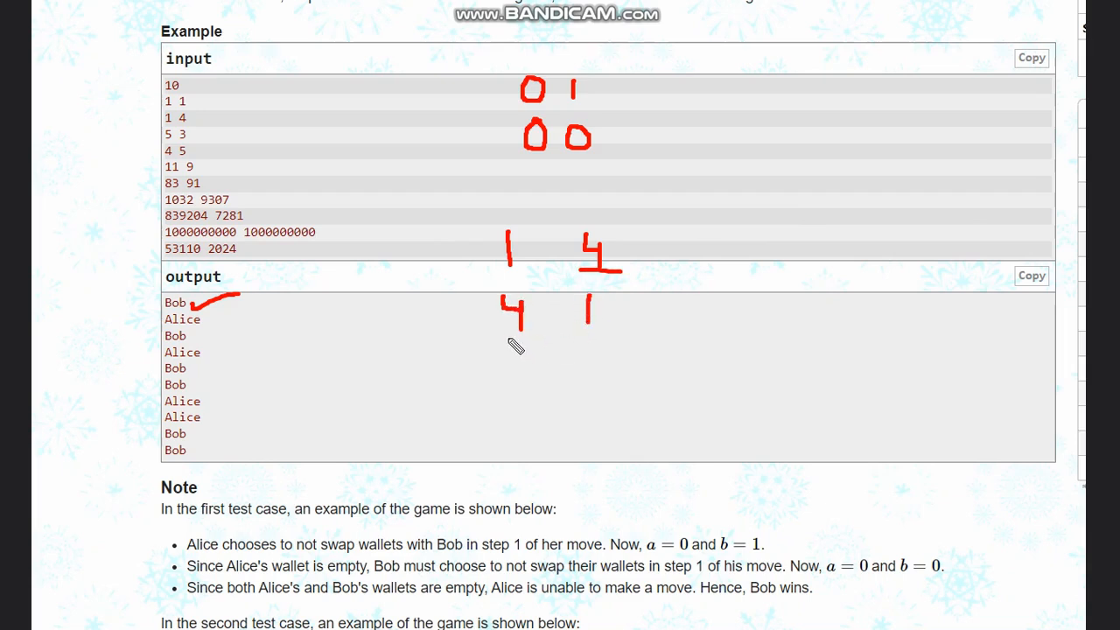
{"action": "mouse_move", "coordinate": [529, 319]}
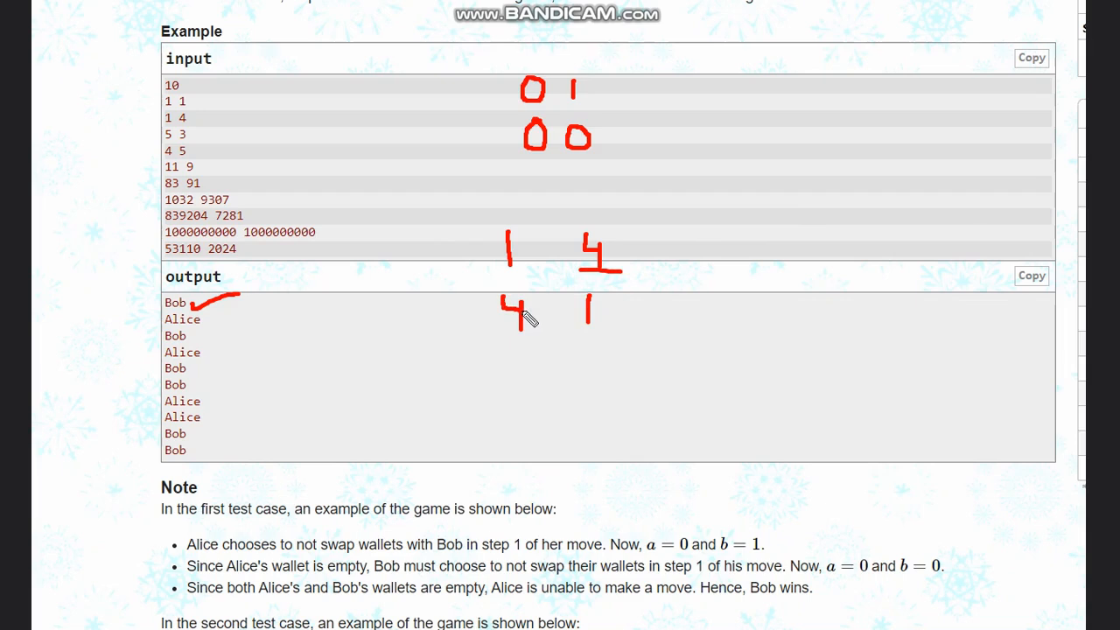
Trace 1 4 through 3 1, 2 1, 1 1 down to the final 0 0 state
{"action": "left_click_drag", "start_coordinate": [504, 359], "coordinate": [534, 381]}
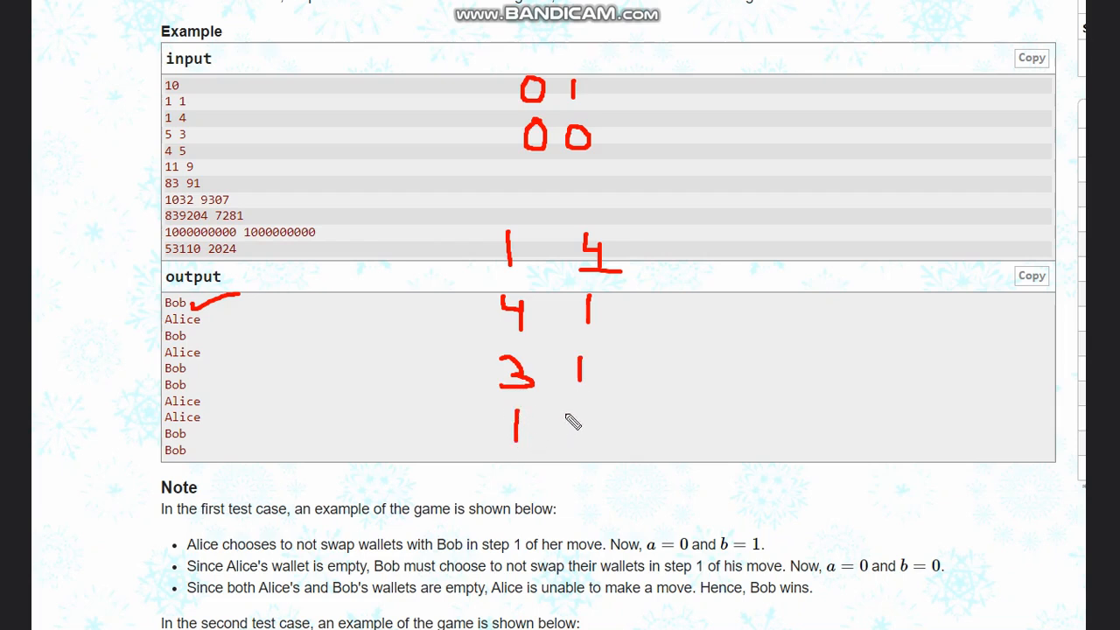
{"action": "left_click_drag", "start_coordinate": [578, 417], "coordinate": [599, 437]}
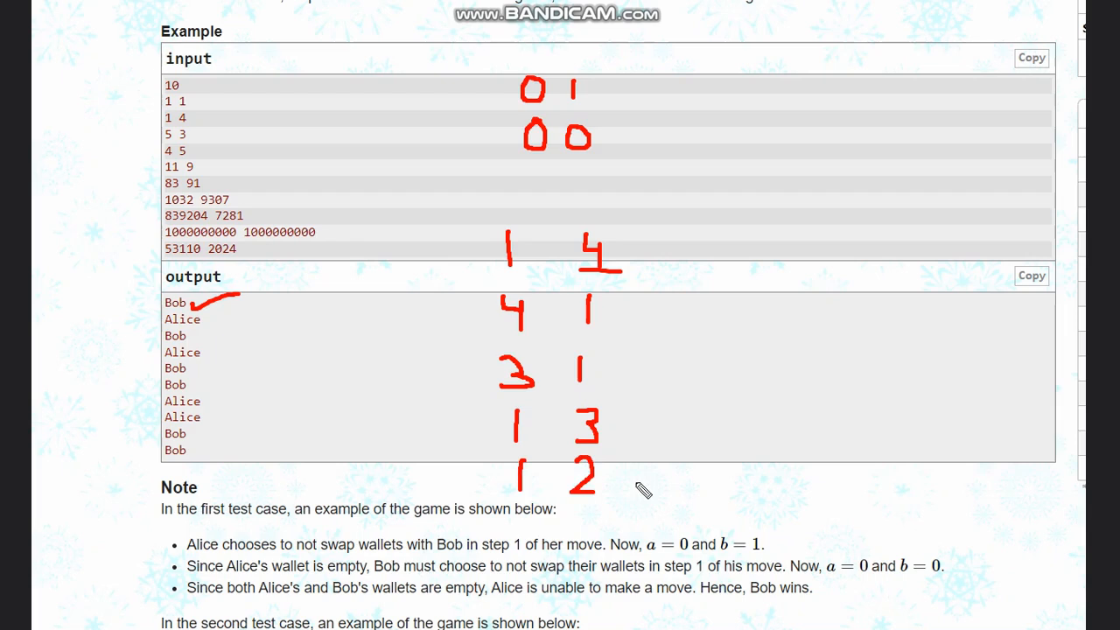
{"action": "mouse_move", "coordinate": [801, 343]}
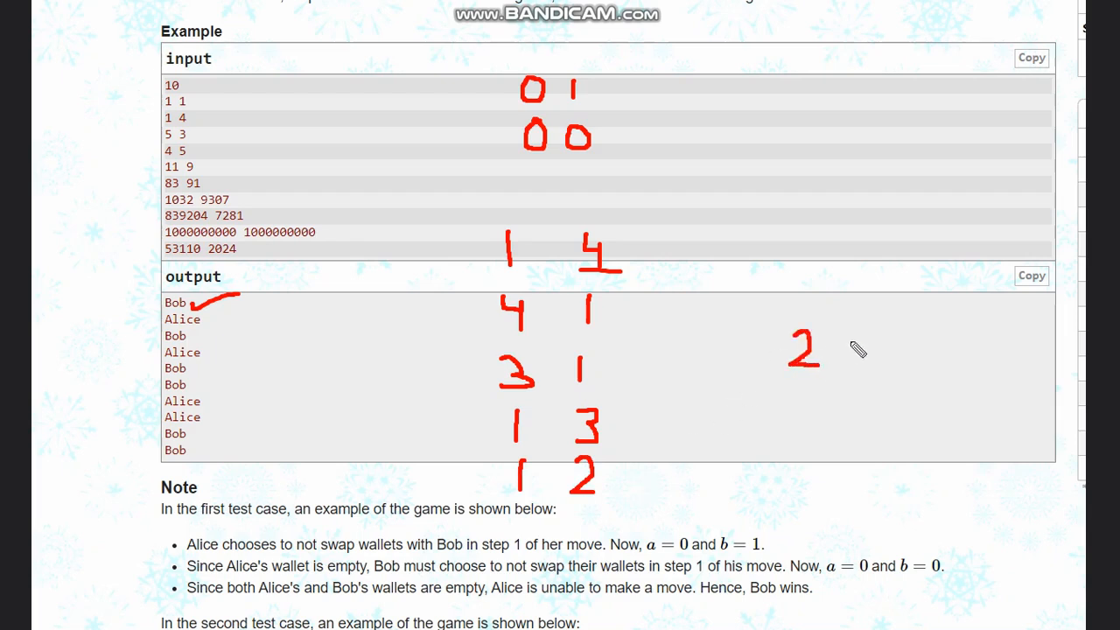
{"action": "left_click_drag", "start_coordinate": [855, 329], "coordinate": [867, 368]}
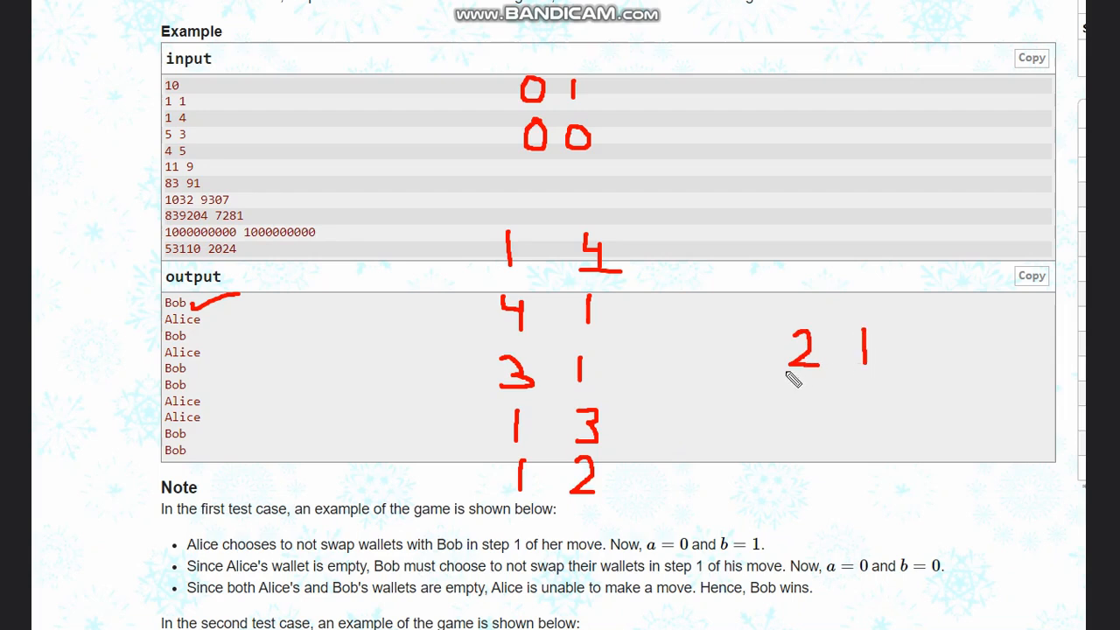
{"action": "left_click_drag", "start_coordinate": [802, 385], "coordinate": [796, 420]}
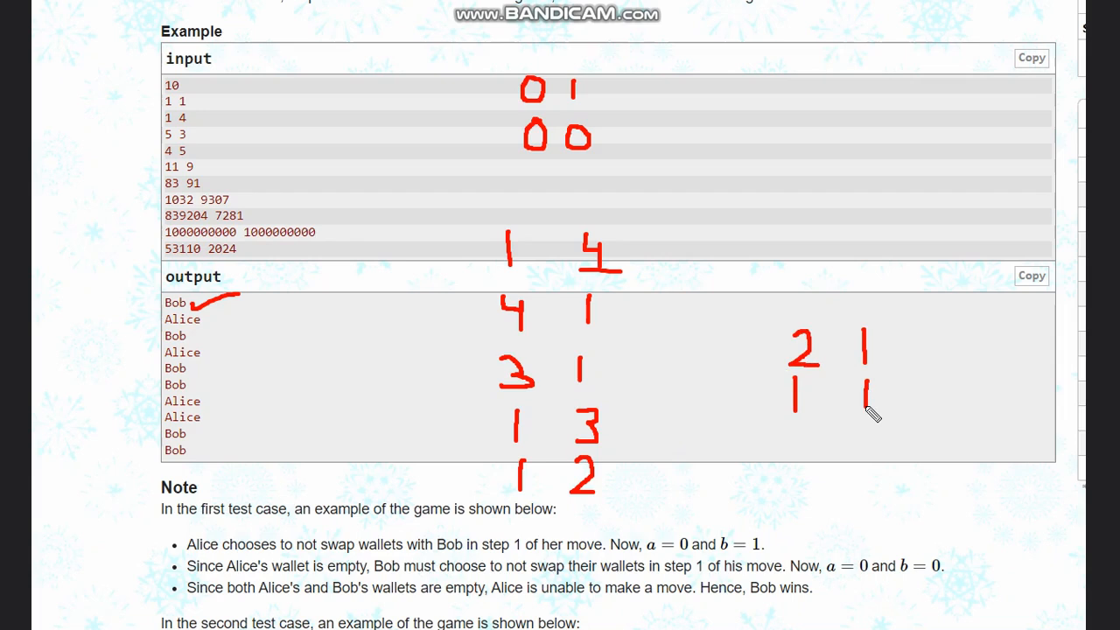
{"action": "mouse_move", "coordinate": [826, 417]}
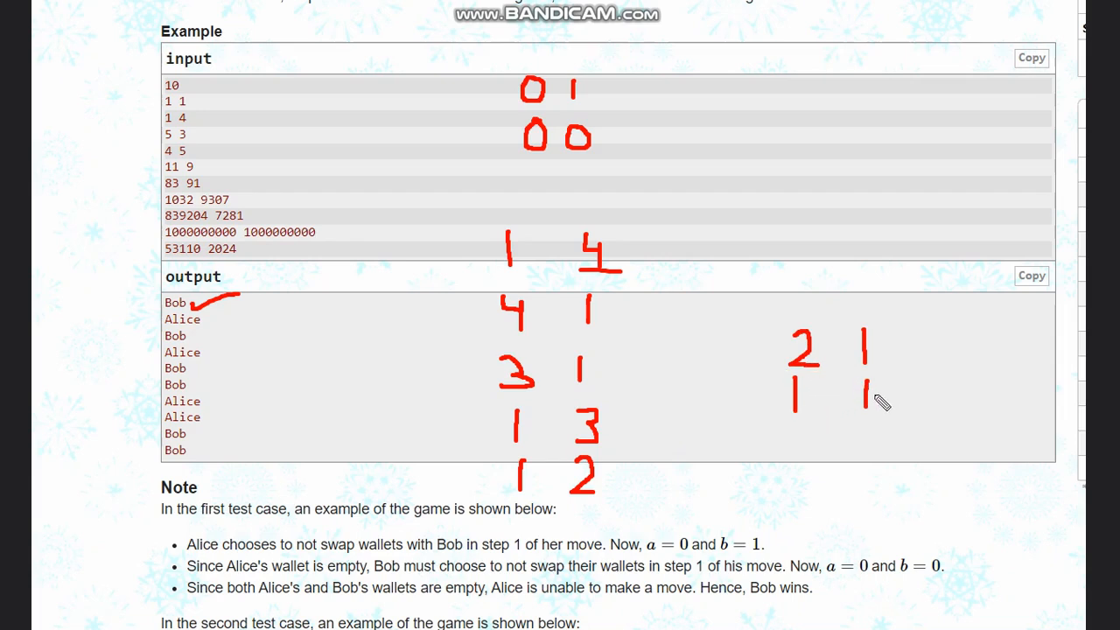
{"action": "mouse_move", "coordinate": [756, 417]}
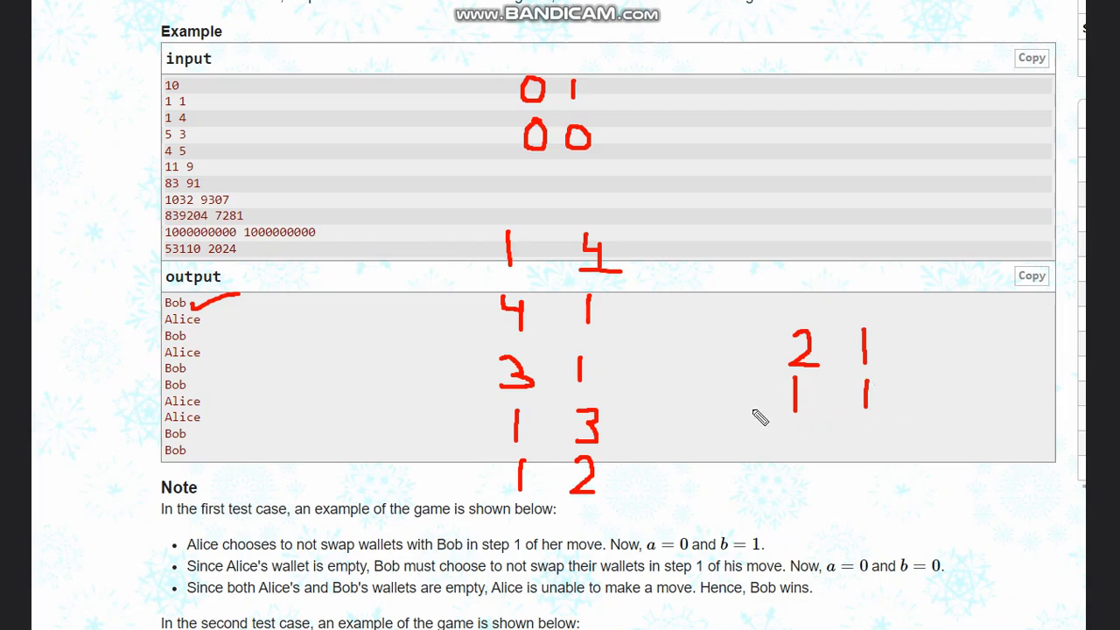
{"action": "mouse_move", "coordinate": [473, 161]}
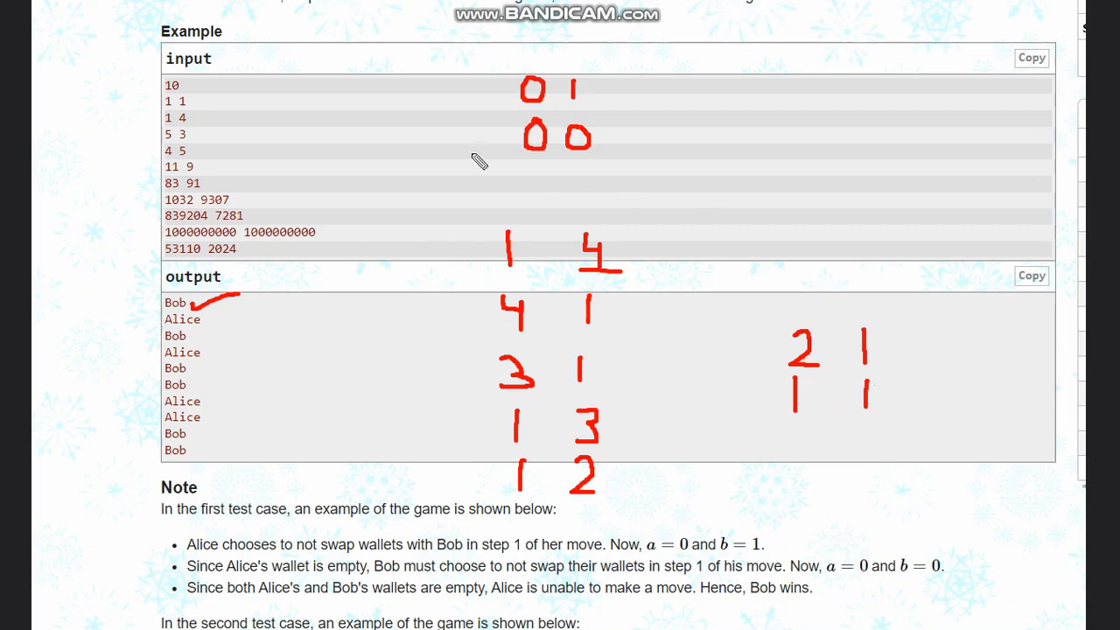
{"action": "mouse_move", "coordinate": [879, 427]}
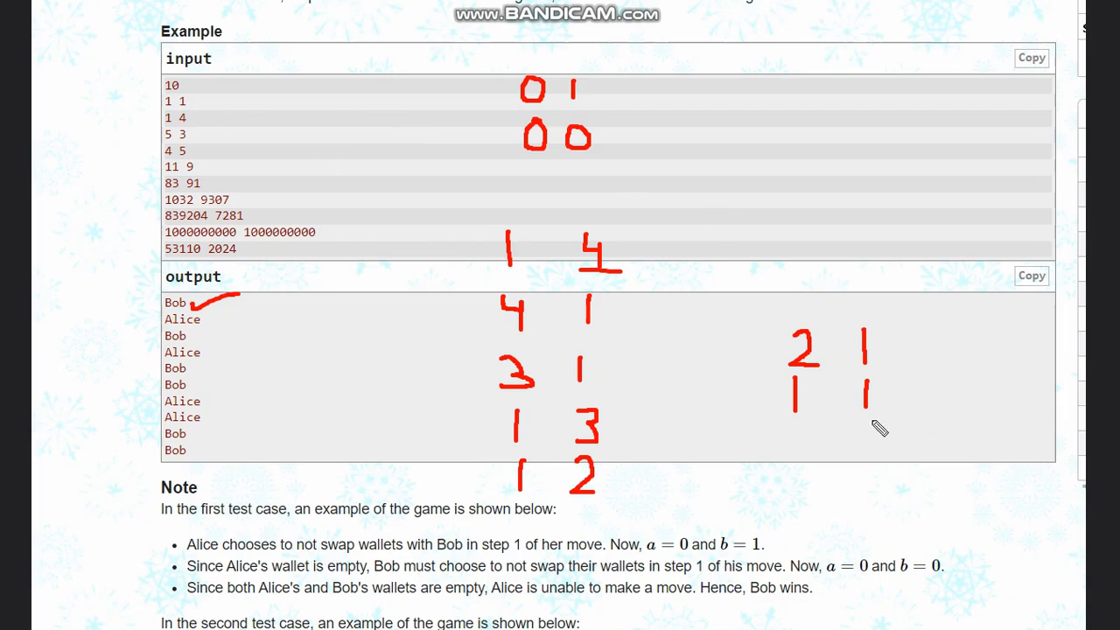
{"action": "mouse_move", "coordinate": [838, 368]}
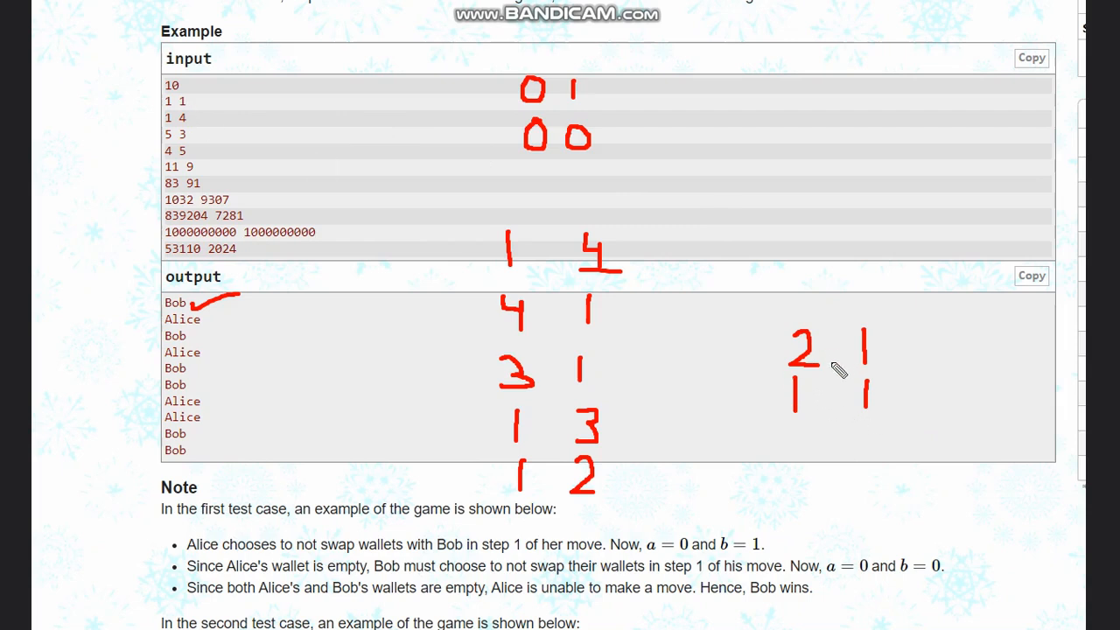
{"action": "mouse_move", "coordinate": [893, 412]}
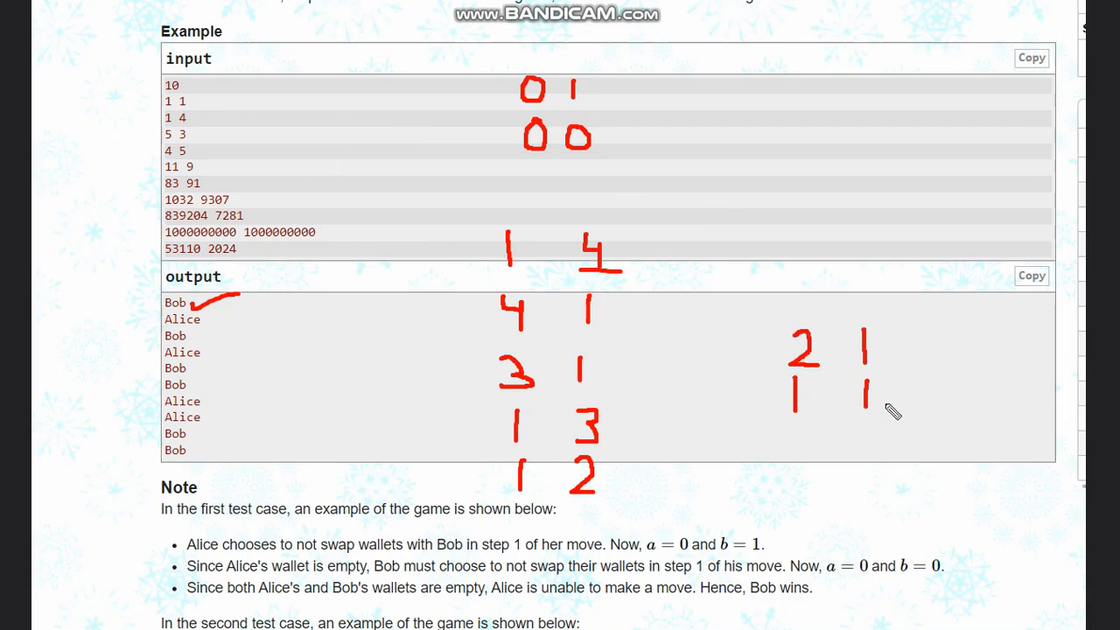
{"action": "left_click_drag", "start_coordinate": [867, 429], "coordinate": [892, 441]}
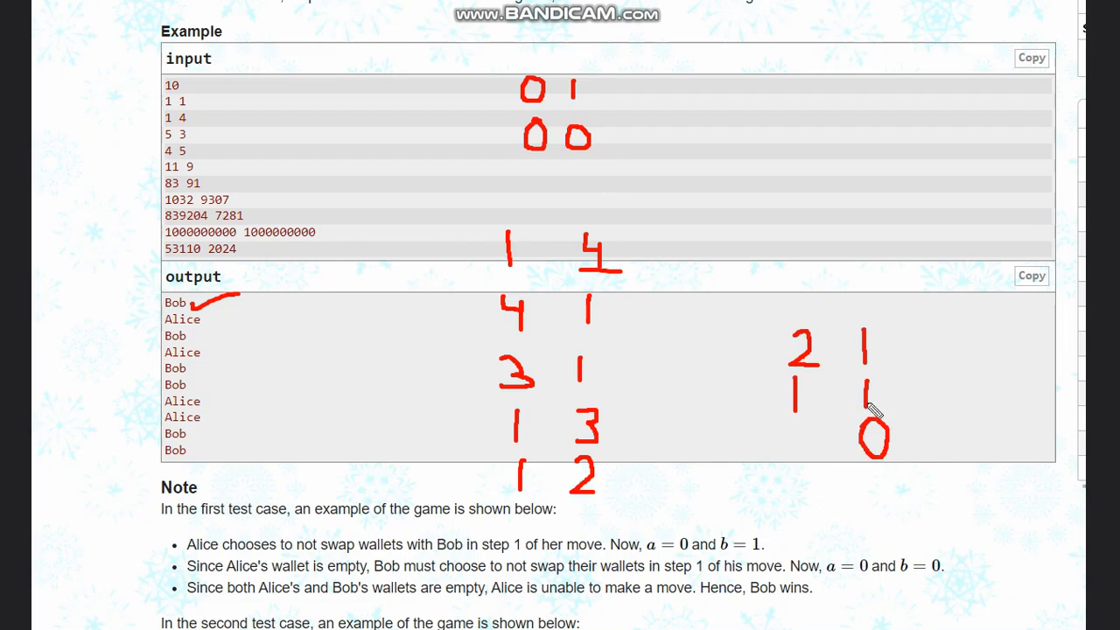
{"action": "mouse_move", "coordinate": [812, 434]}
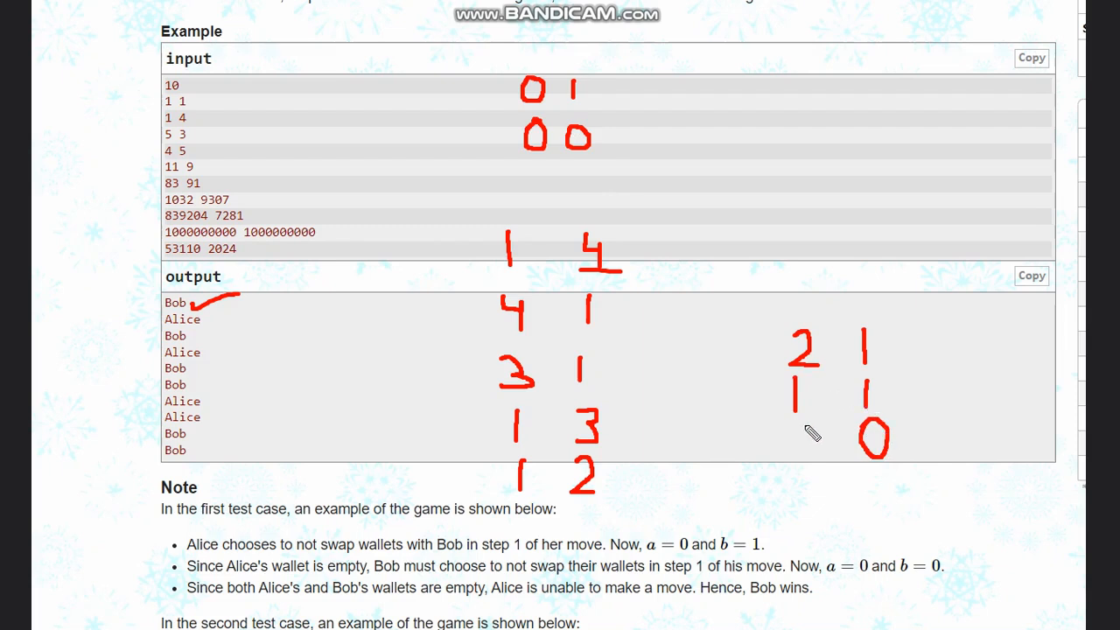
{"action": "mouse_move", "coordinate": [801, 434]}
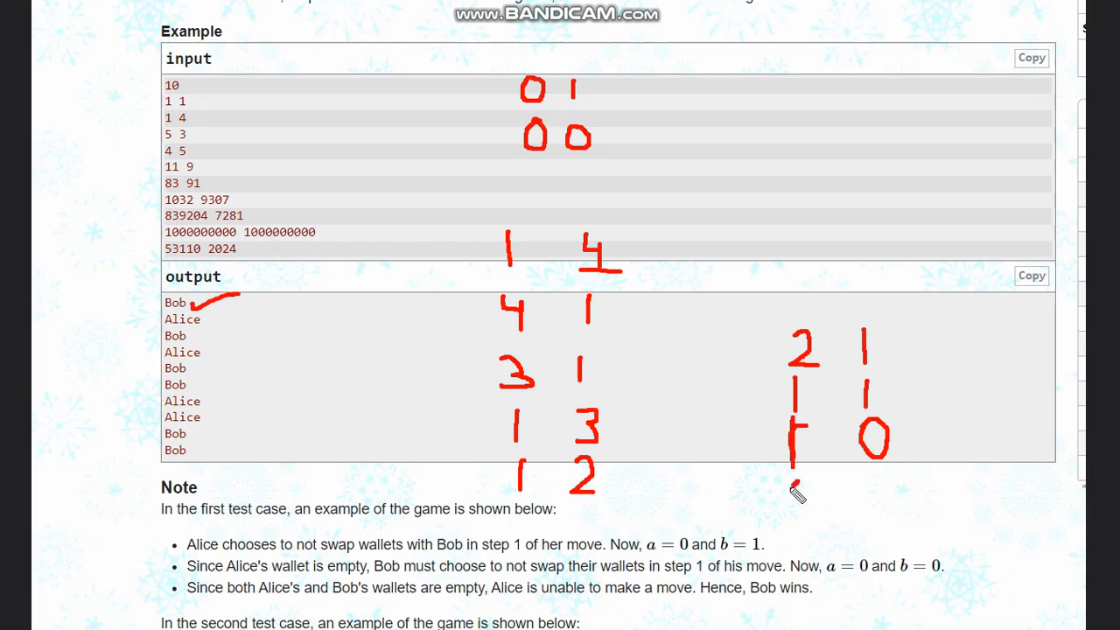
{"action": "left_click_drag", "start_coordinate": [792, 490], "coordinate": [805, 499]}
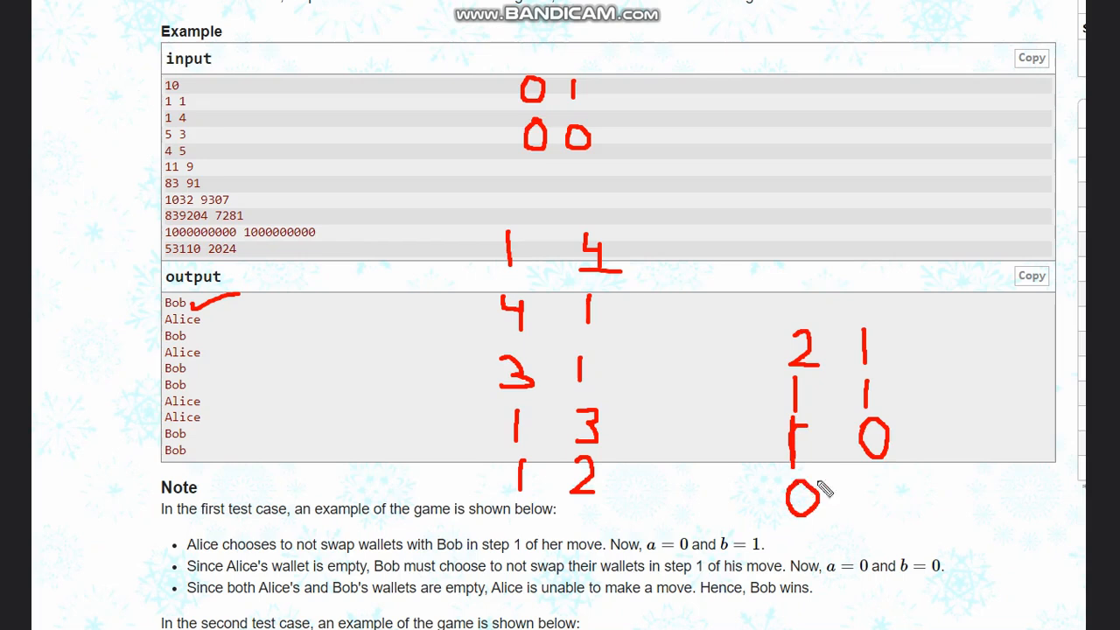
{"action": "left_click_drag", "start_coordinate": [879, 486], "coordinate": [872, 517]}
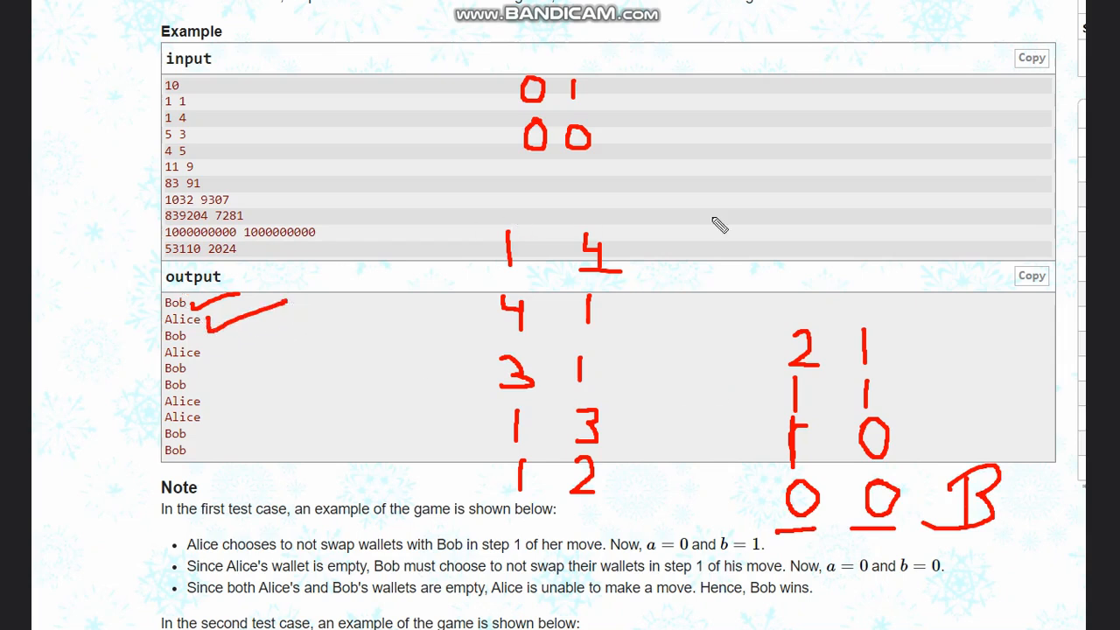
{"action": "mouse_move", "coordinate": [546, 215]}
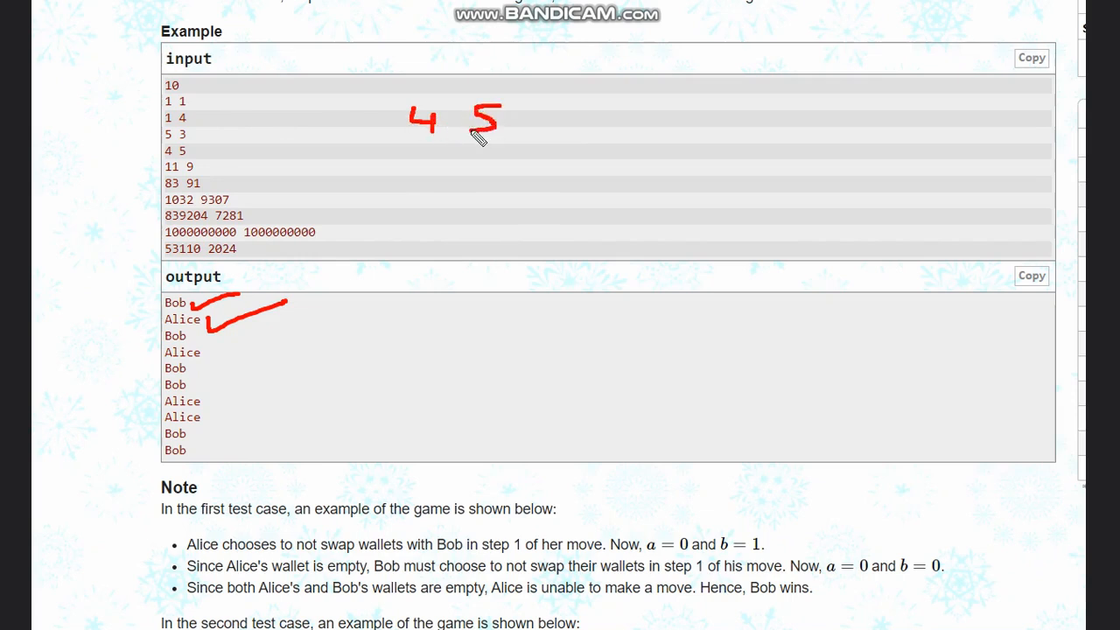
{"action": "mouse_move", "coordinate": [431, 157]}
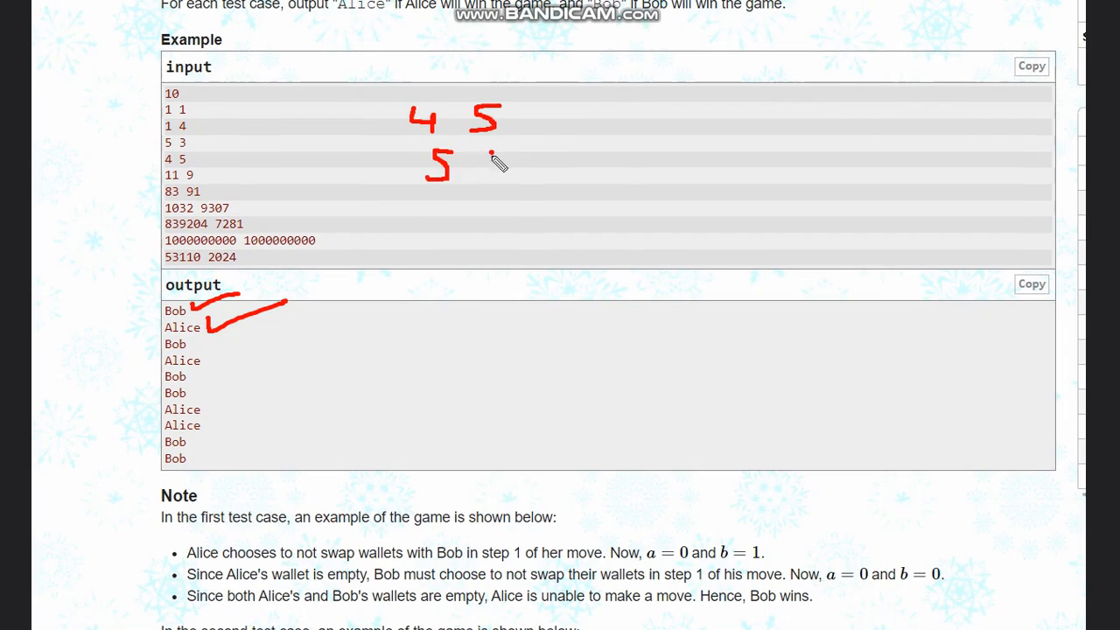
Reduce 4 5 to the underlined equal pair 4 4 and tick Alice as the fourth output
{"action": "left_click_drag", "start_coordinate": [494, 154], "coordinate": [511, 190]}
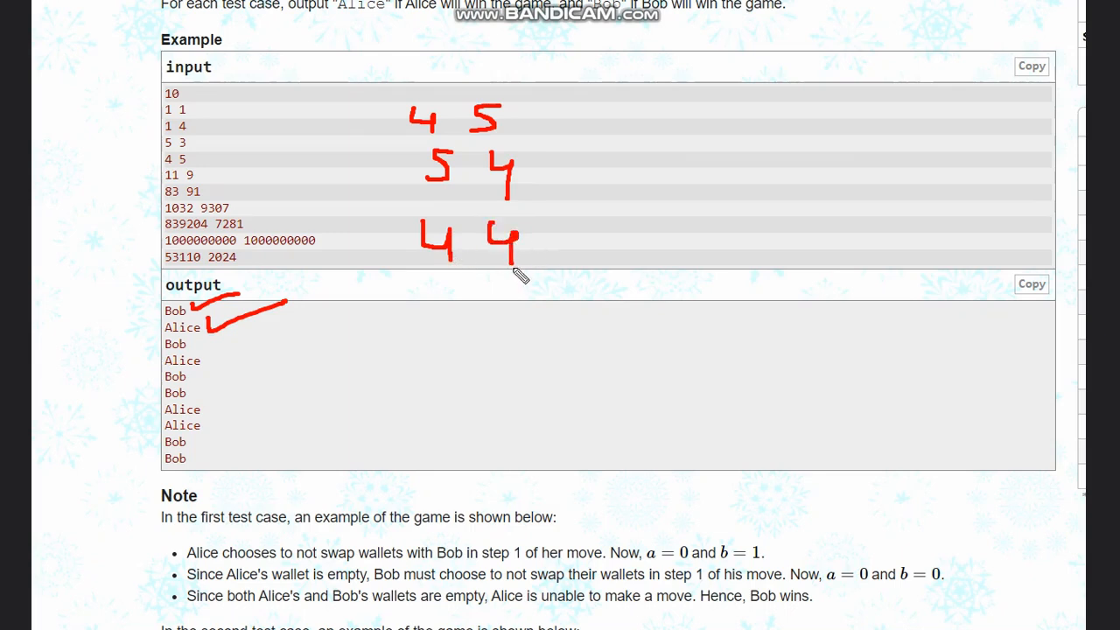
{"action": "left_click_drag", "start_coordinate": [491, 271], "coordinate": [525, 277]}
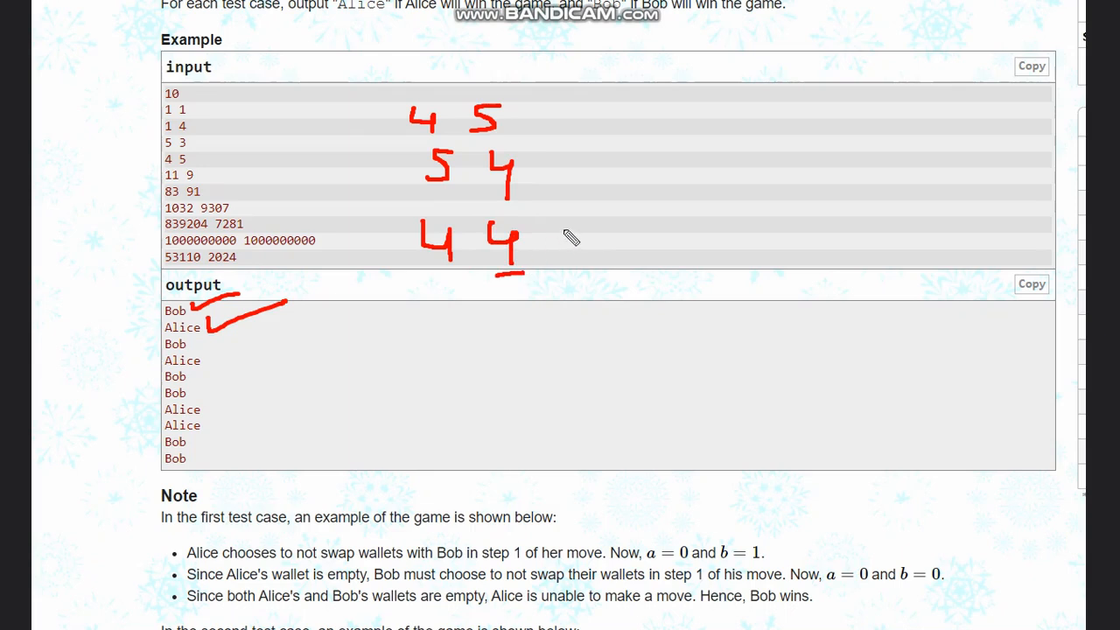
{"action": "mouse_move", "coordinate": [208, 368]}
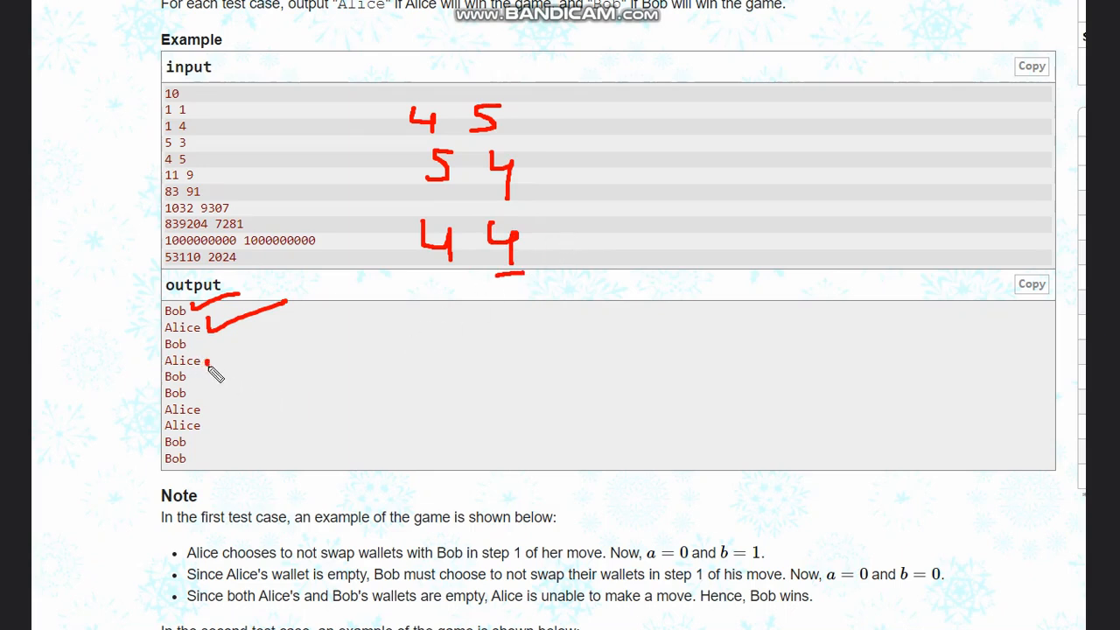
{"action": "left_click_drag", "start_coordinate": [207, 361], "coordinate": [262, 350]}
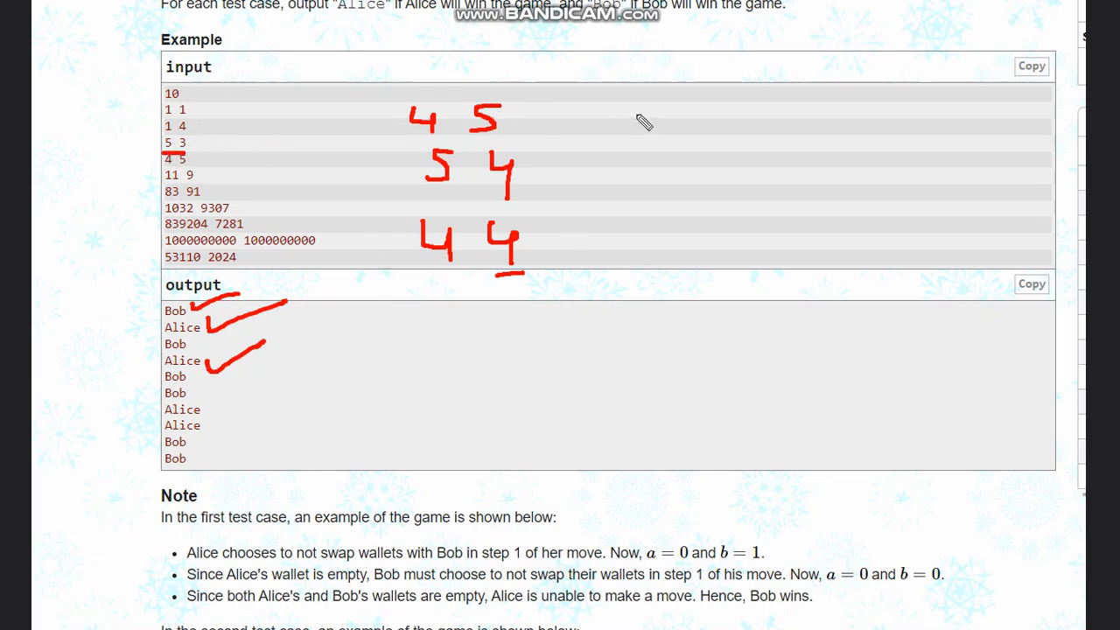
Write the 5 3 case reducing through 4 3 and tick Bob as the third output
{"action": "left_click_drag", "start_coordinate": [700, 88], "coordinate": [686, 126]}
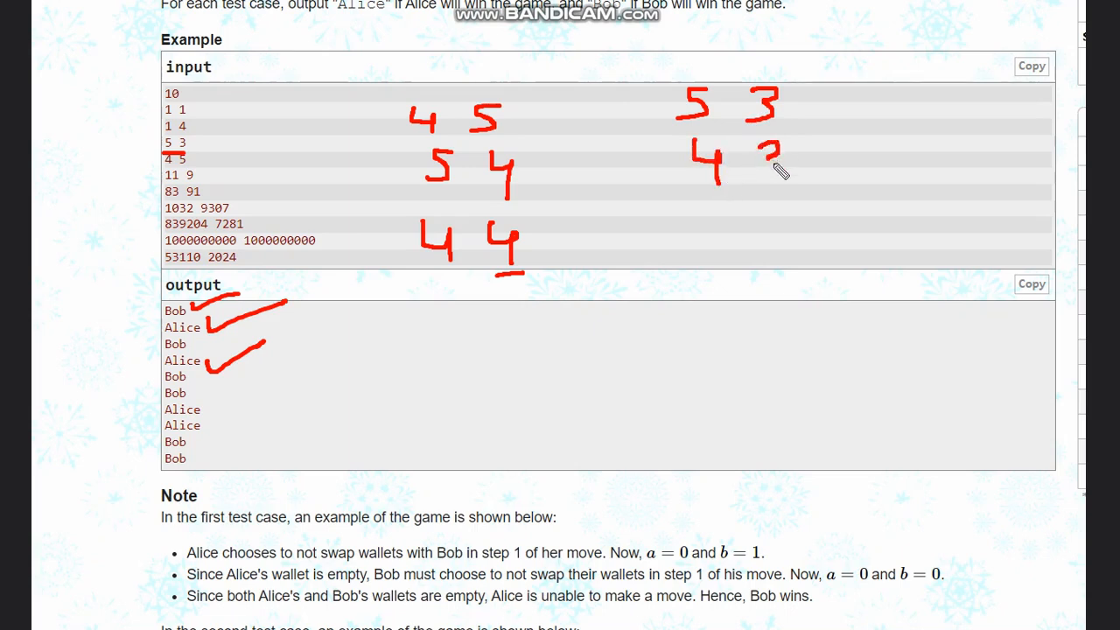
{"action": "left_click_drag", "start_coordinate": [762, 140], "coordinate": [770, 175]}
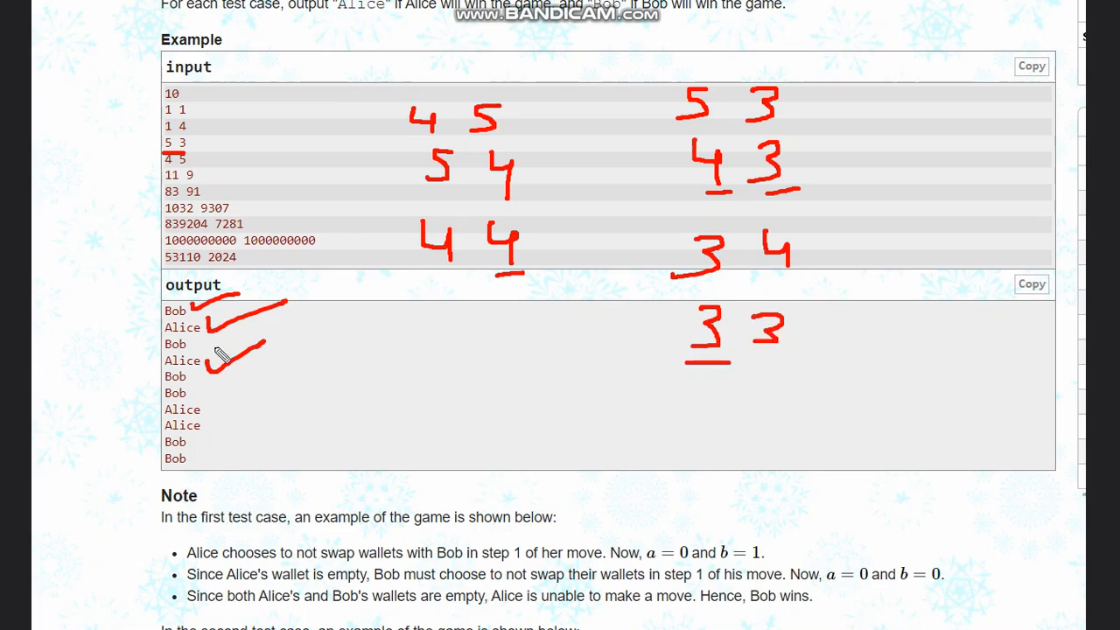
{"action": "left_click_drag", "start_coordinate": [210, 359], "coordinate": [306, 312]}
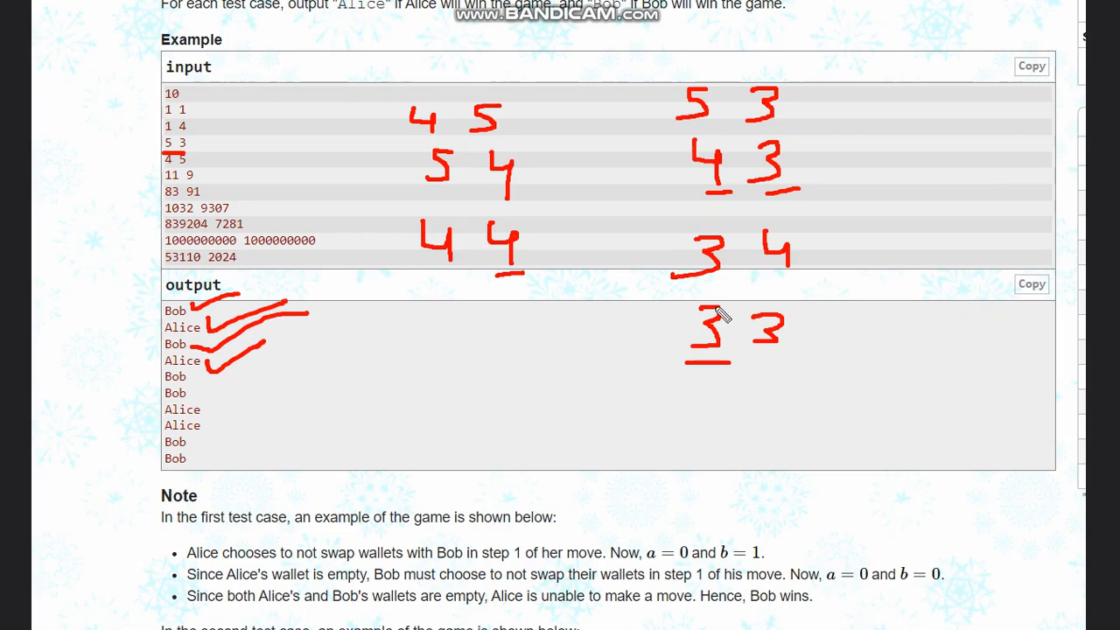
{"action": "mouse_move", "coordinate": [213, 304]}
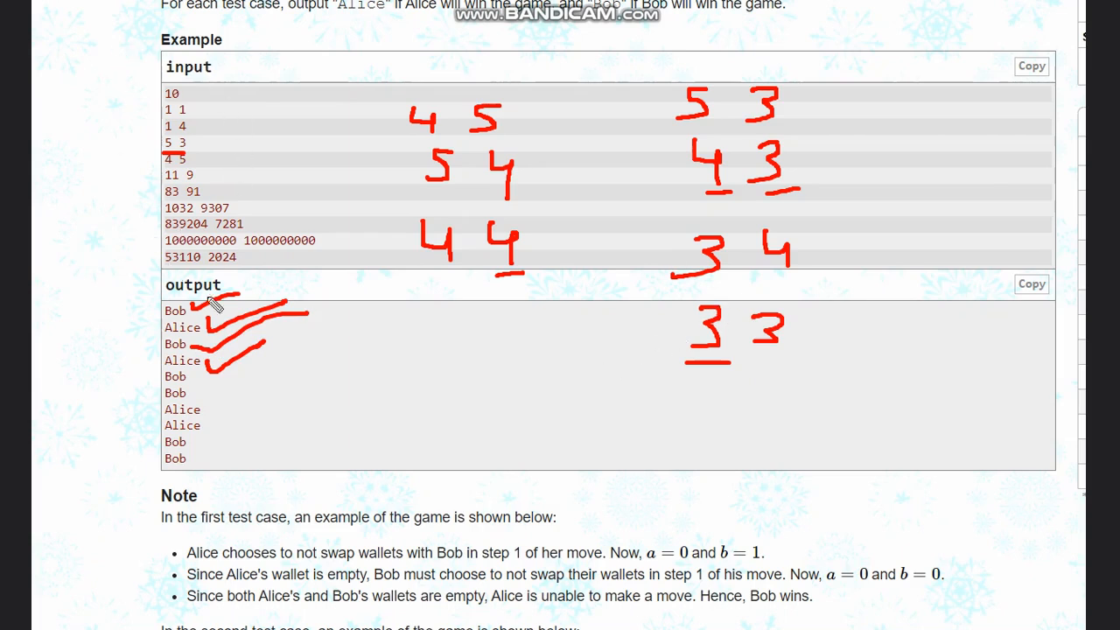
{"action": "mouse_move", "coordinate": [513, 428]}
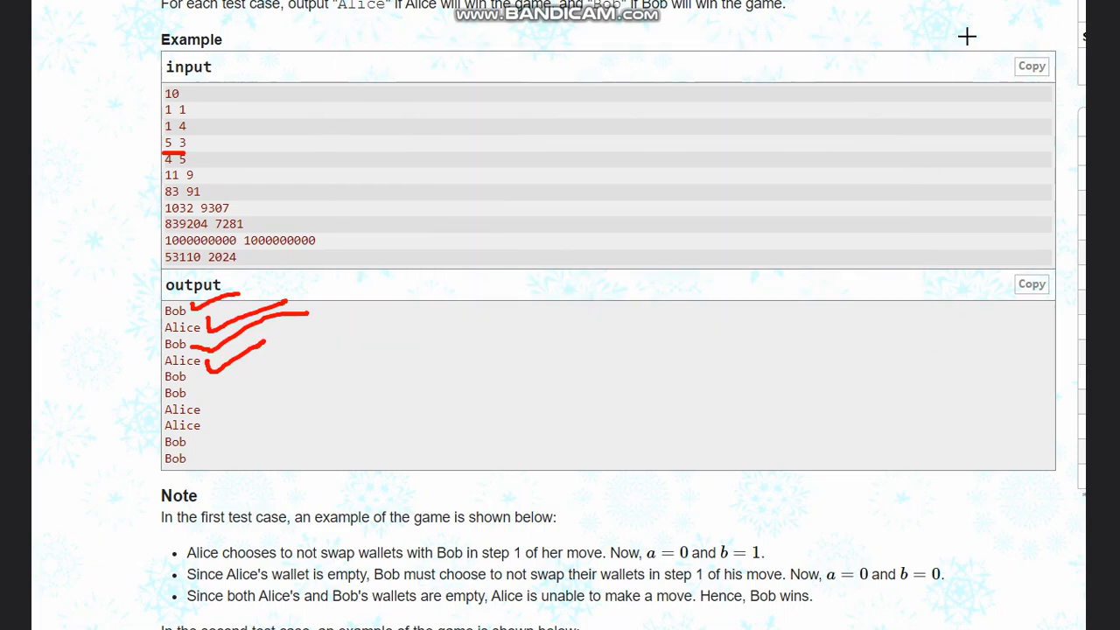
{"action": "mouse_move", "coordinate": [420, 126]}
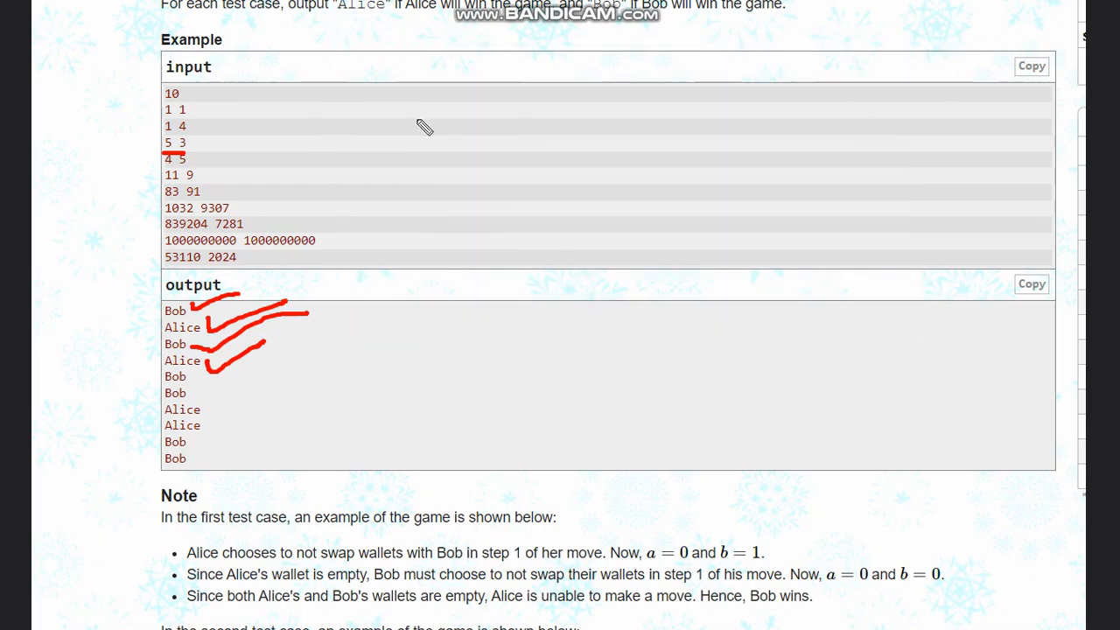
{"action": "mouse_move", "coordinate": [318, 112]}
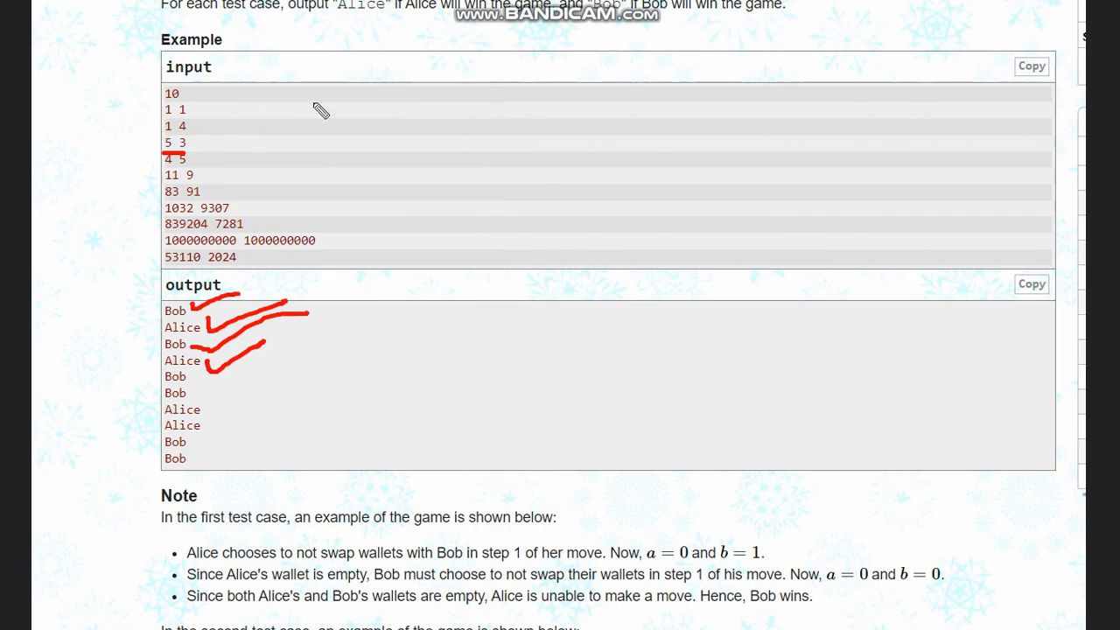
{"action": "mouse_move", "coordinate": [600, 126]}
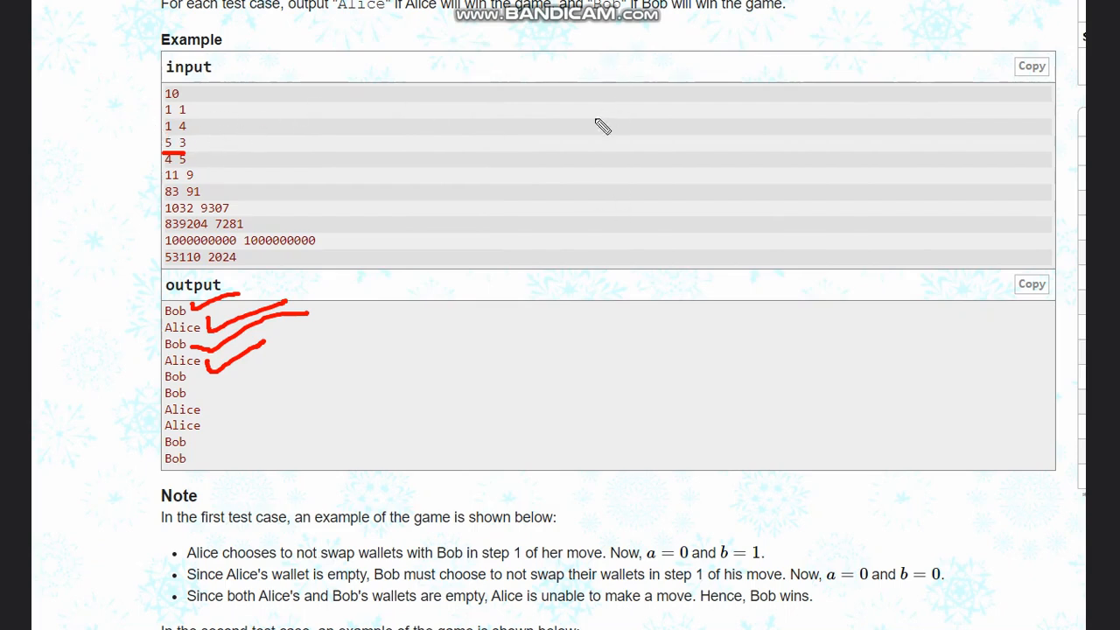
Write the general example 8 9 under labels a and b and underline the 8
{"action": "left_click_drag", "start_coordinate": [592, 114], "coordinate": [604, 157]}
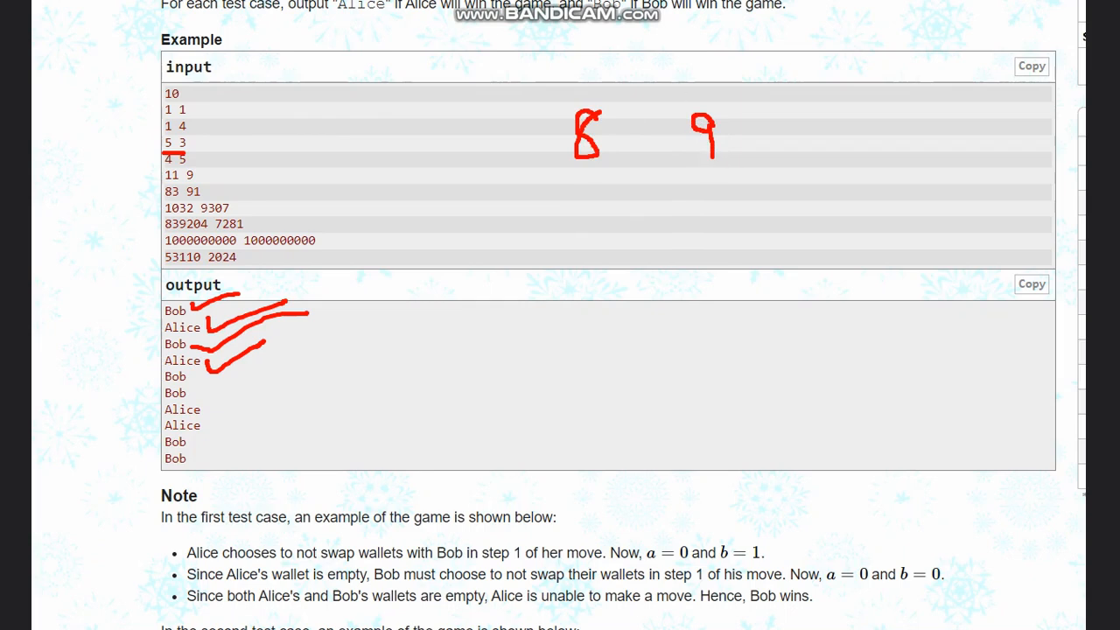
{"action": "mouse_move", "coordinate": [762, 186]}
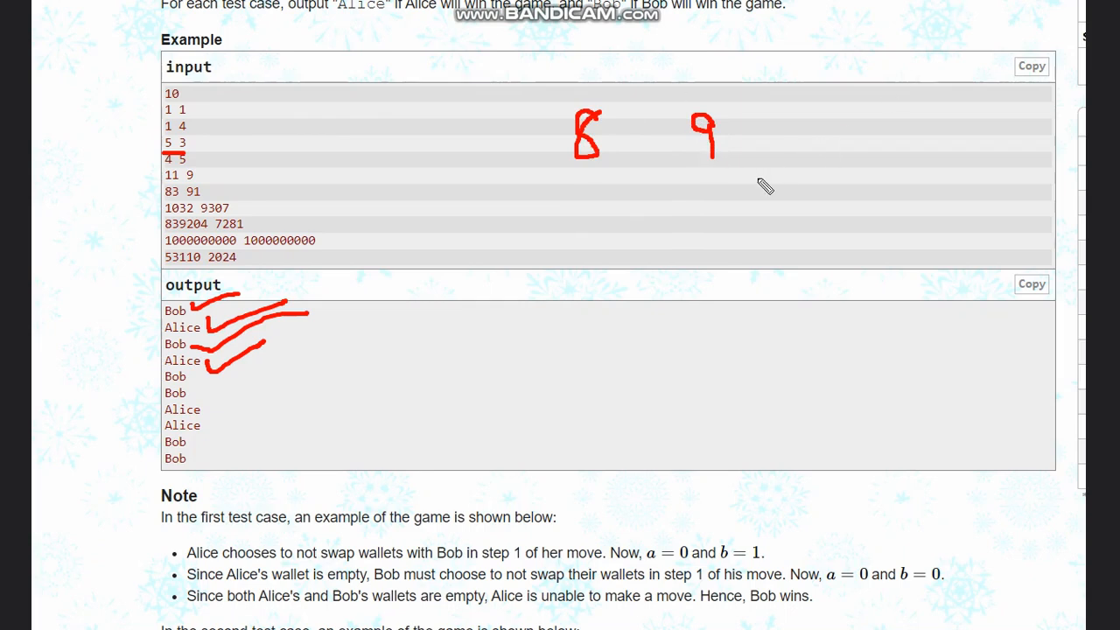
{"action": "mouse_move", "coordinate": [532, 150]}
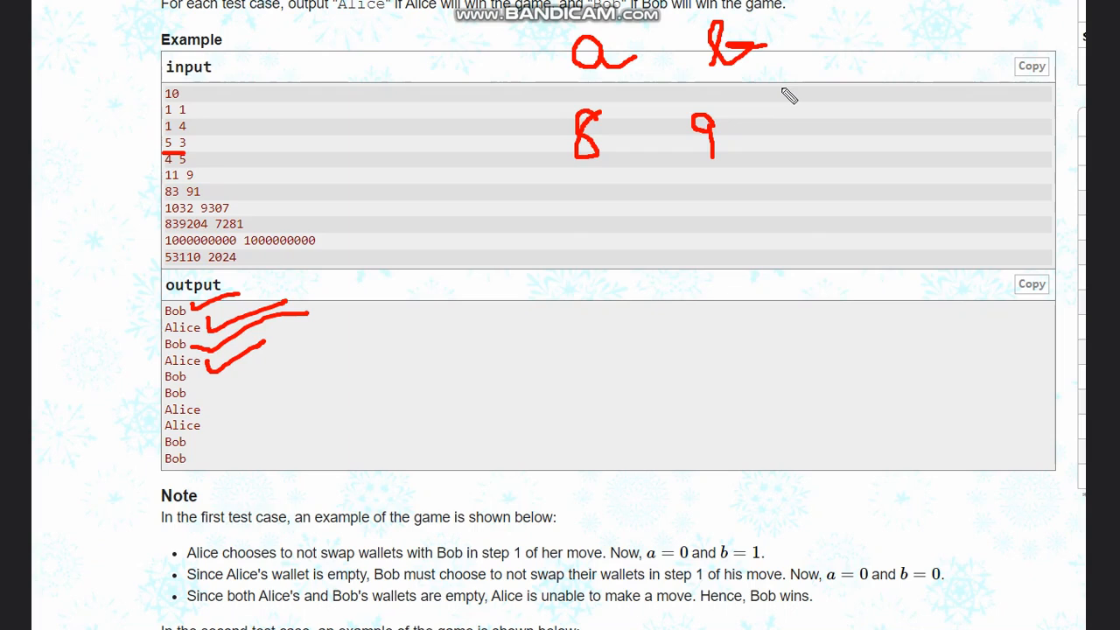
{"action": "mouse_move", "coordinate": [359, 19]}
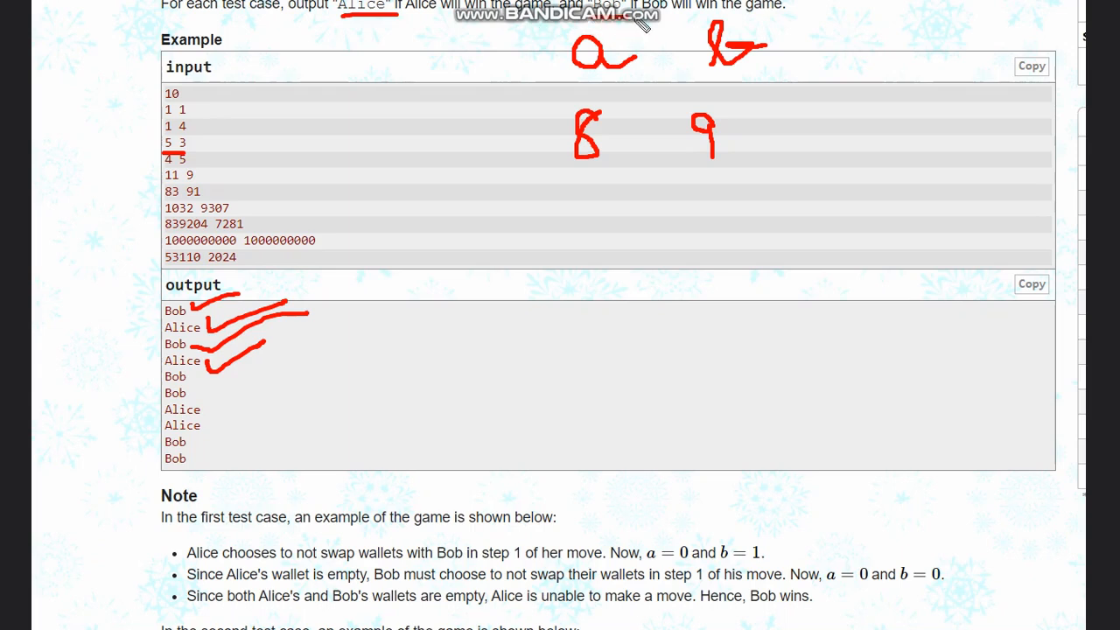
{"action": "left_click_drag", "start_coordinate": [568, 171], "coordinate": [609, 172]}
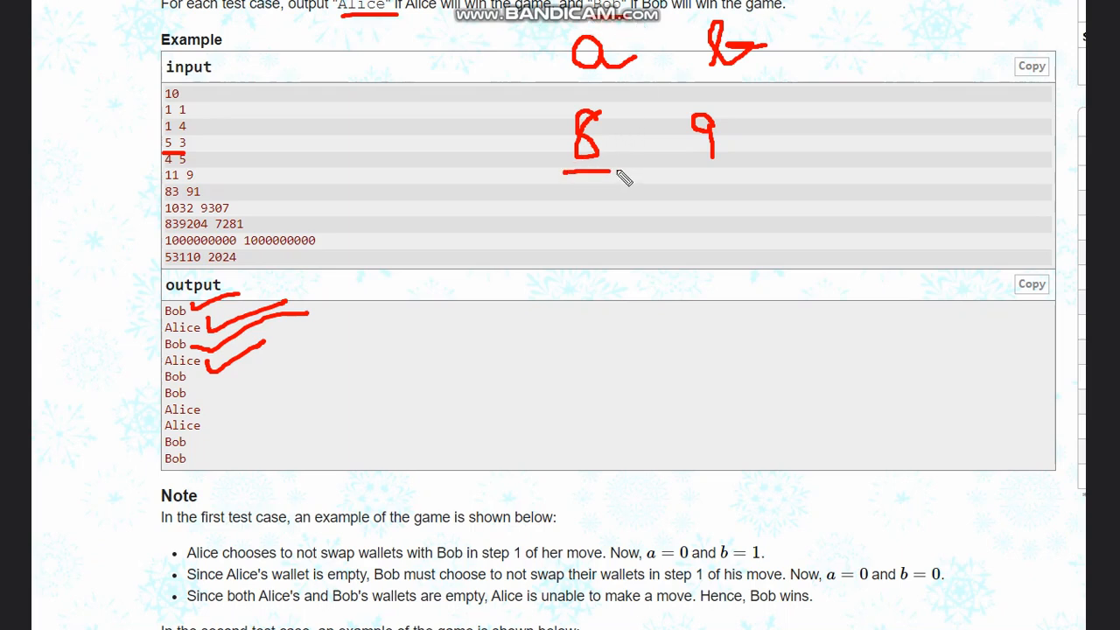
{"action": "mouse_move", "coordinate": [585, 199]}
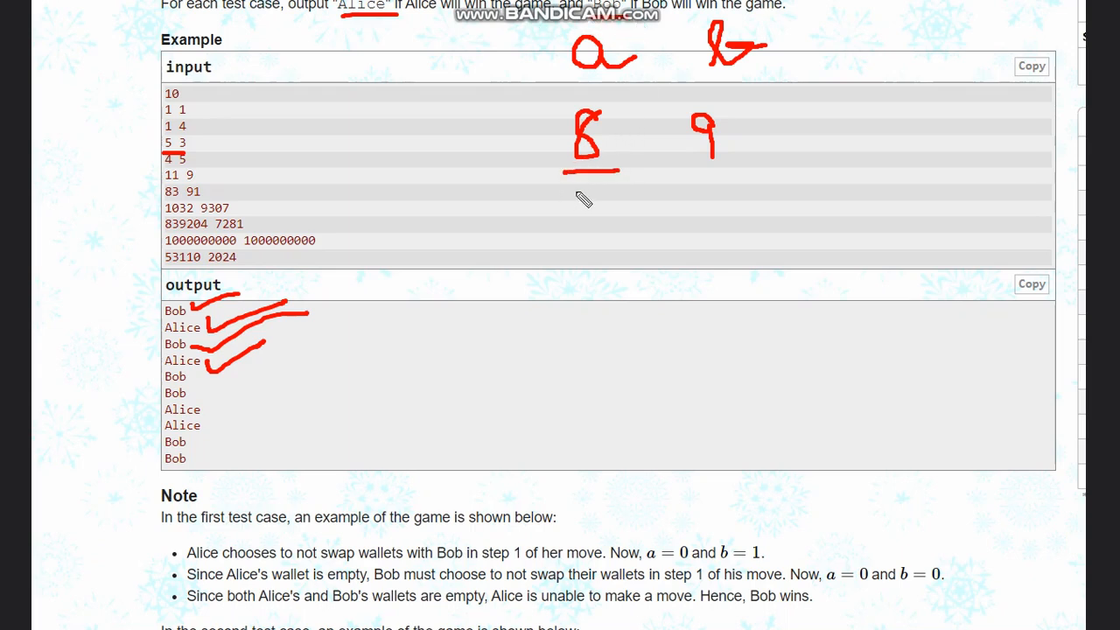
{"action": "mouse_move", "coordinate": [564, 191]}
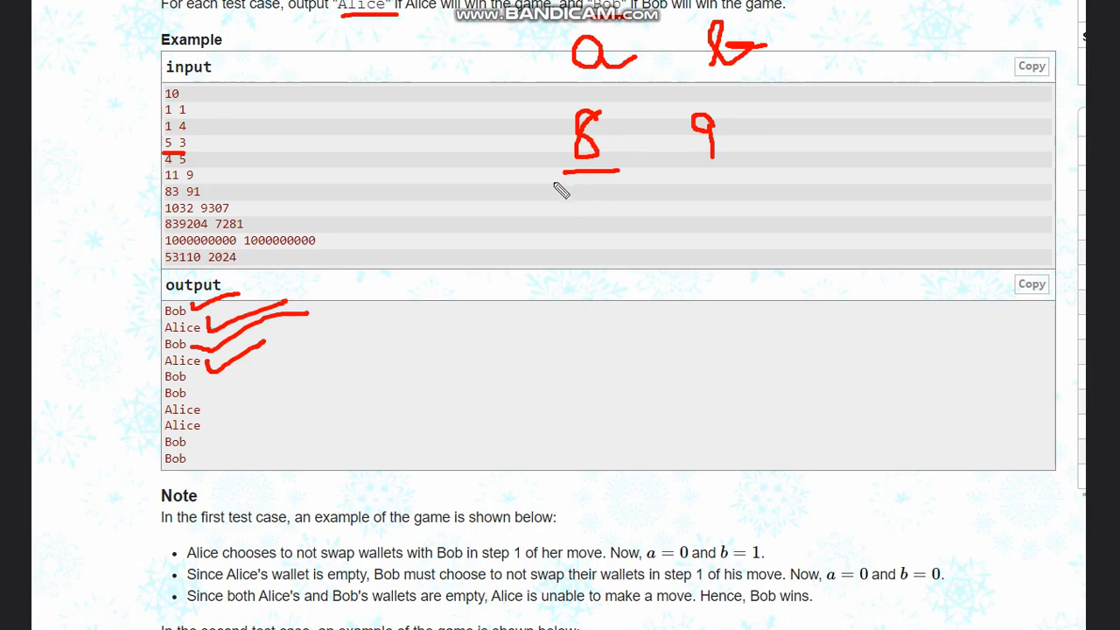
{"action": "mouse_move", "coordinate": [669, 147]}
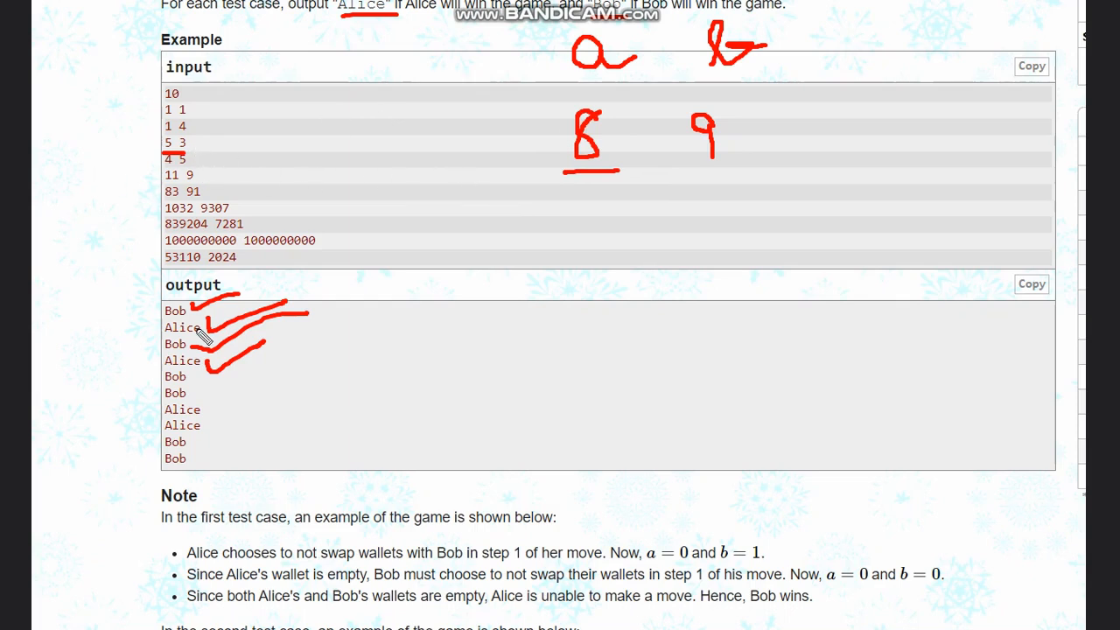
{"action": "mouse_move", "coordinate": [697, 162]}
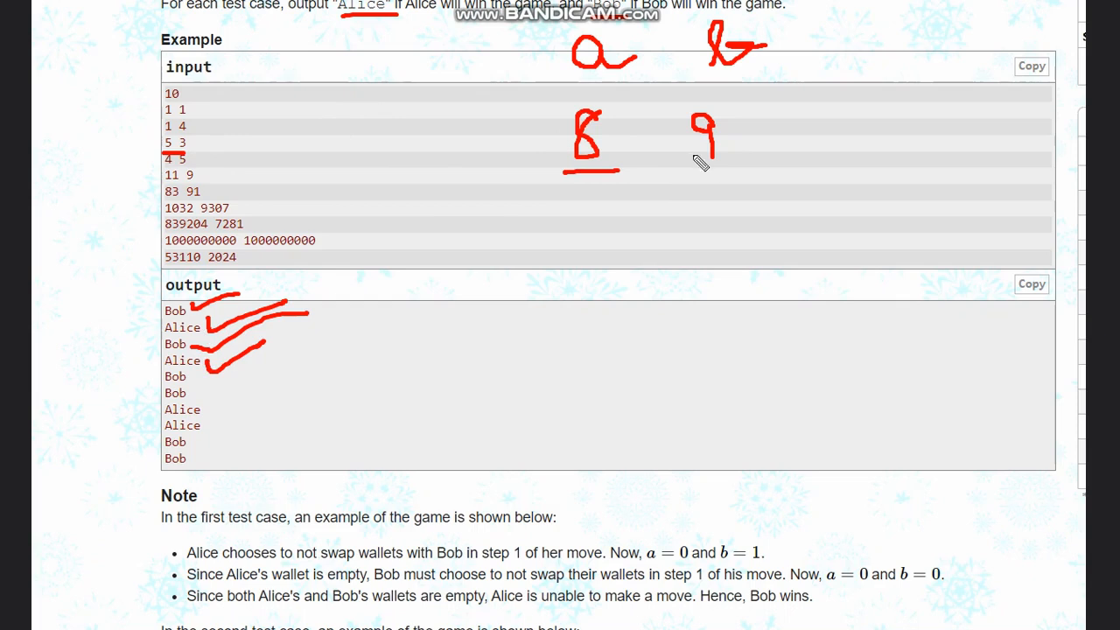